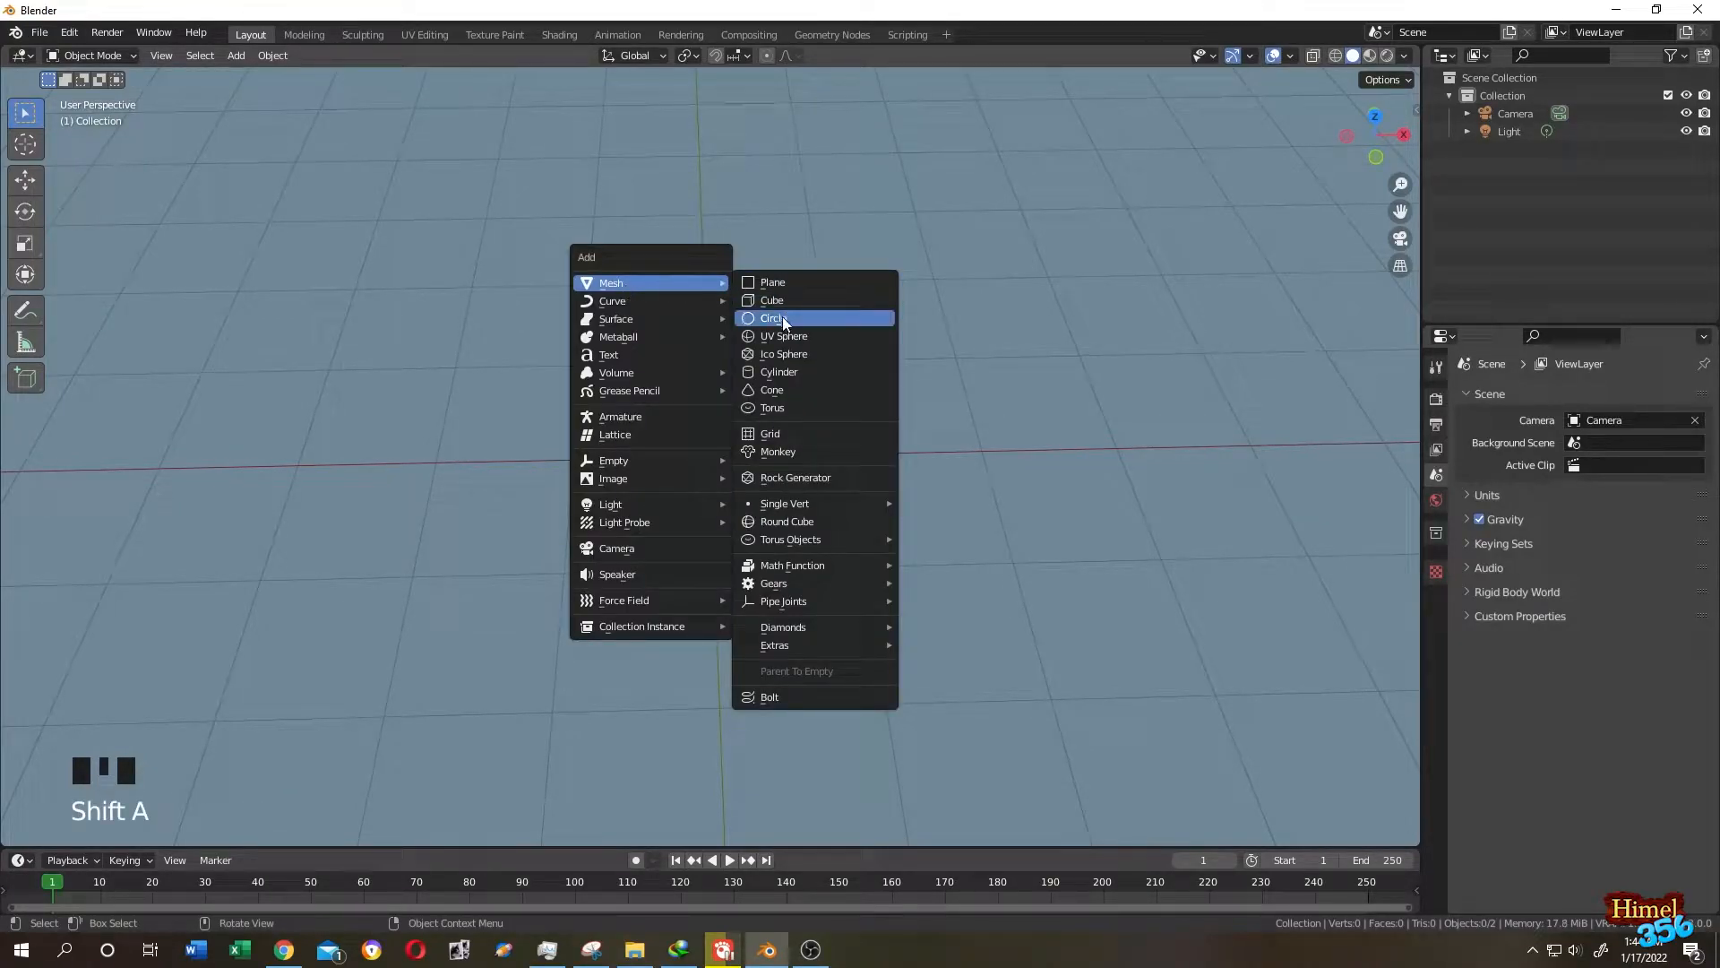
Add a circle mesh to the scene as the base of the web
{"action": "left_click", "coordinate": [773, 319]}
{"action": "type", "text": "check"}
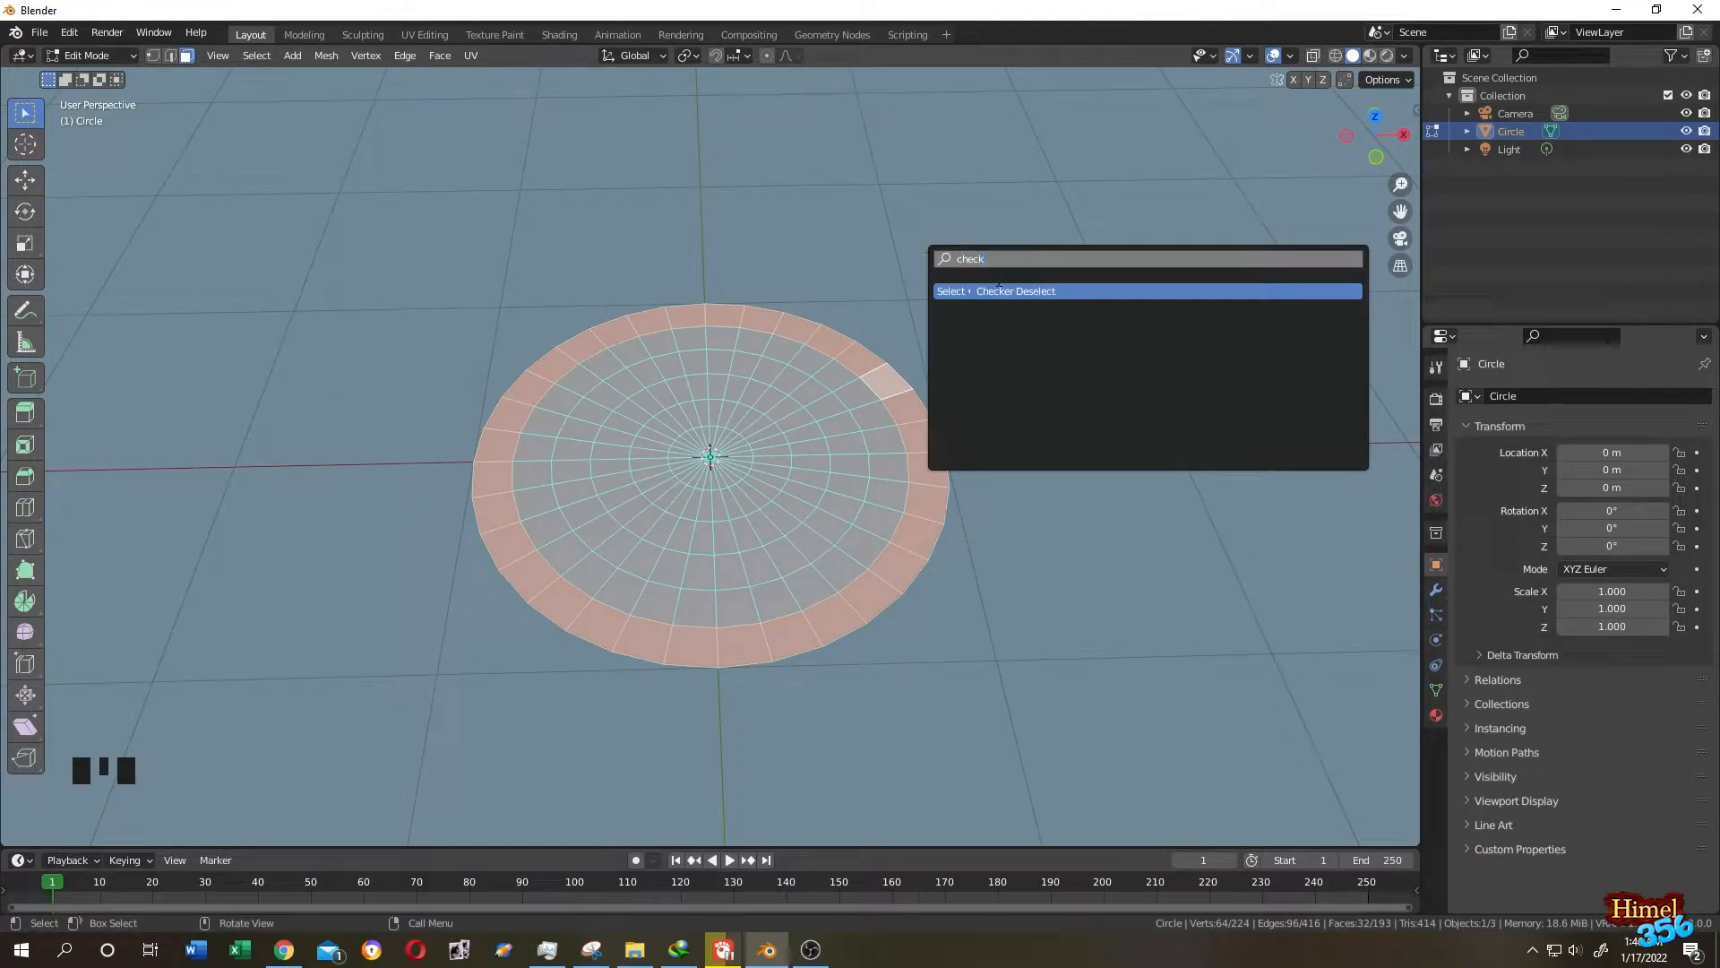
Checker-deselect the outer ring with Selected set to 4 and delete the spaced-out faces
{"action": "left_click", "coordinate": [1015, 290]}
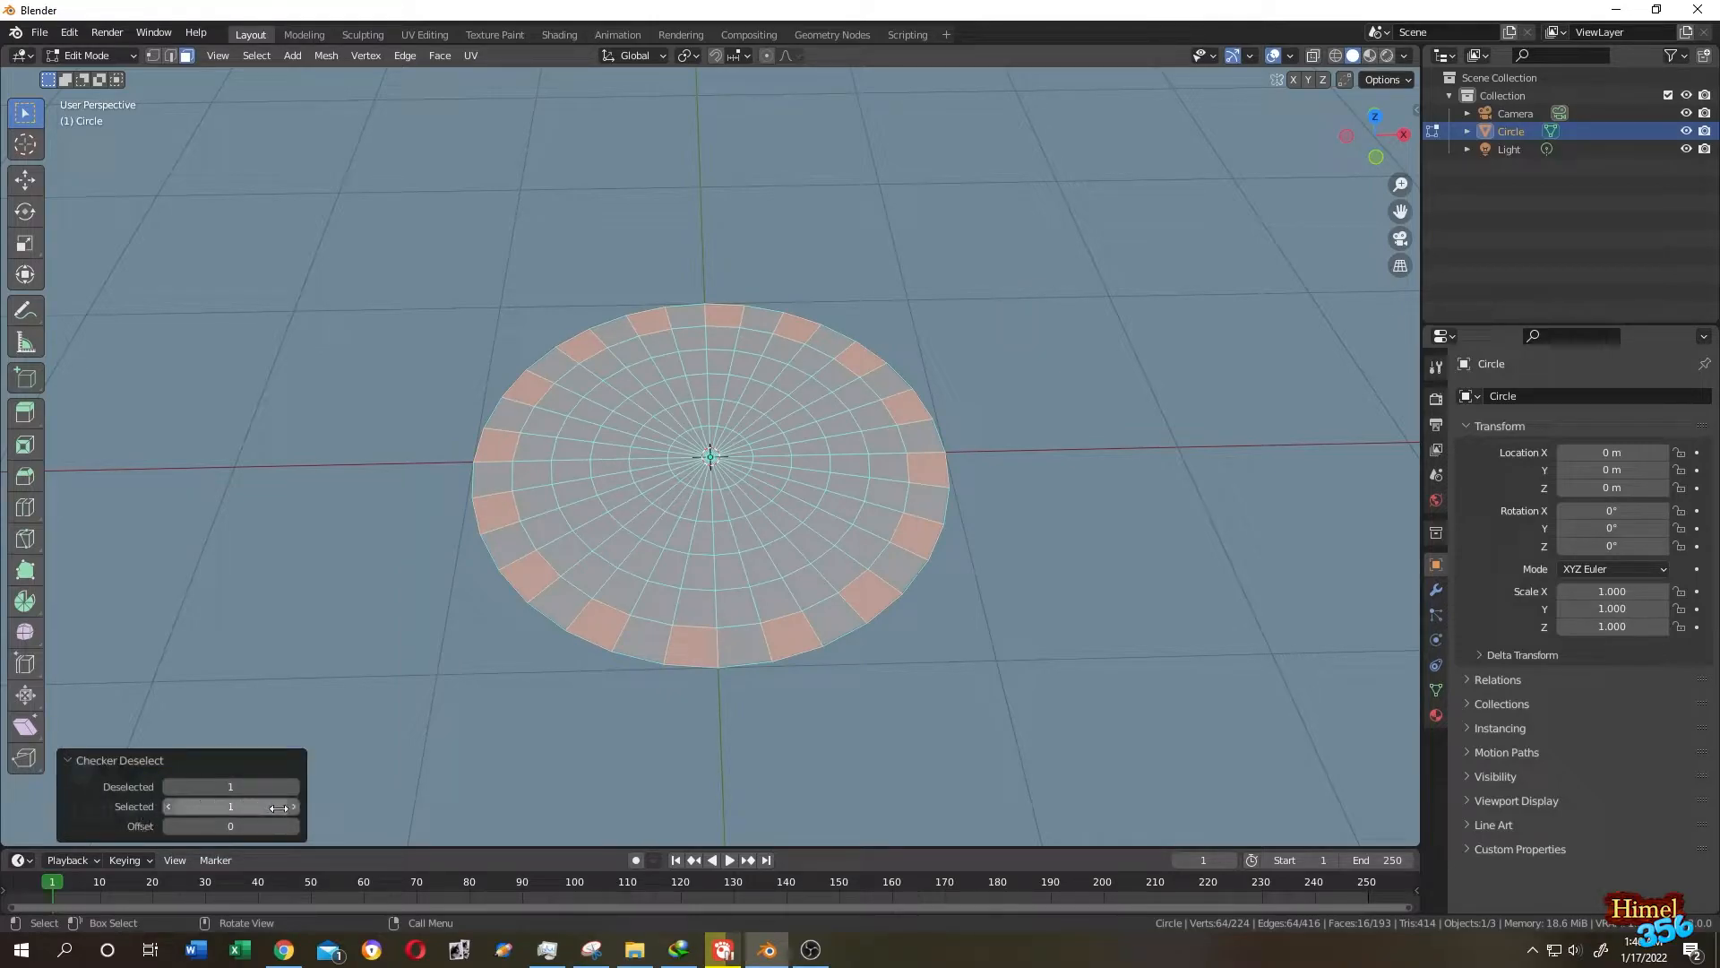
{"action": "left_click", "coordinate": [294, 806]}
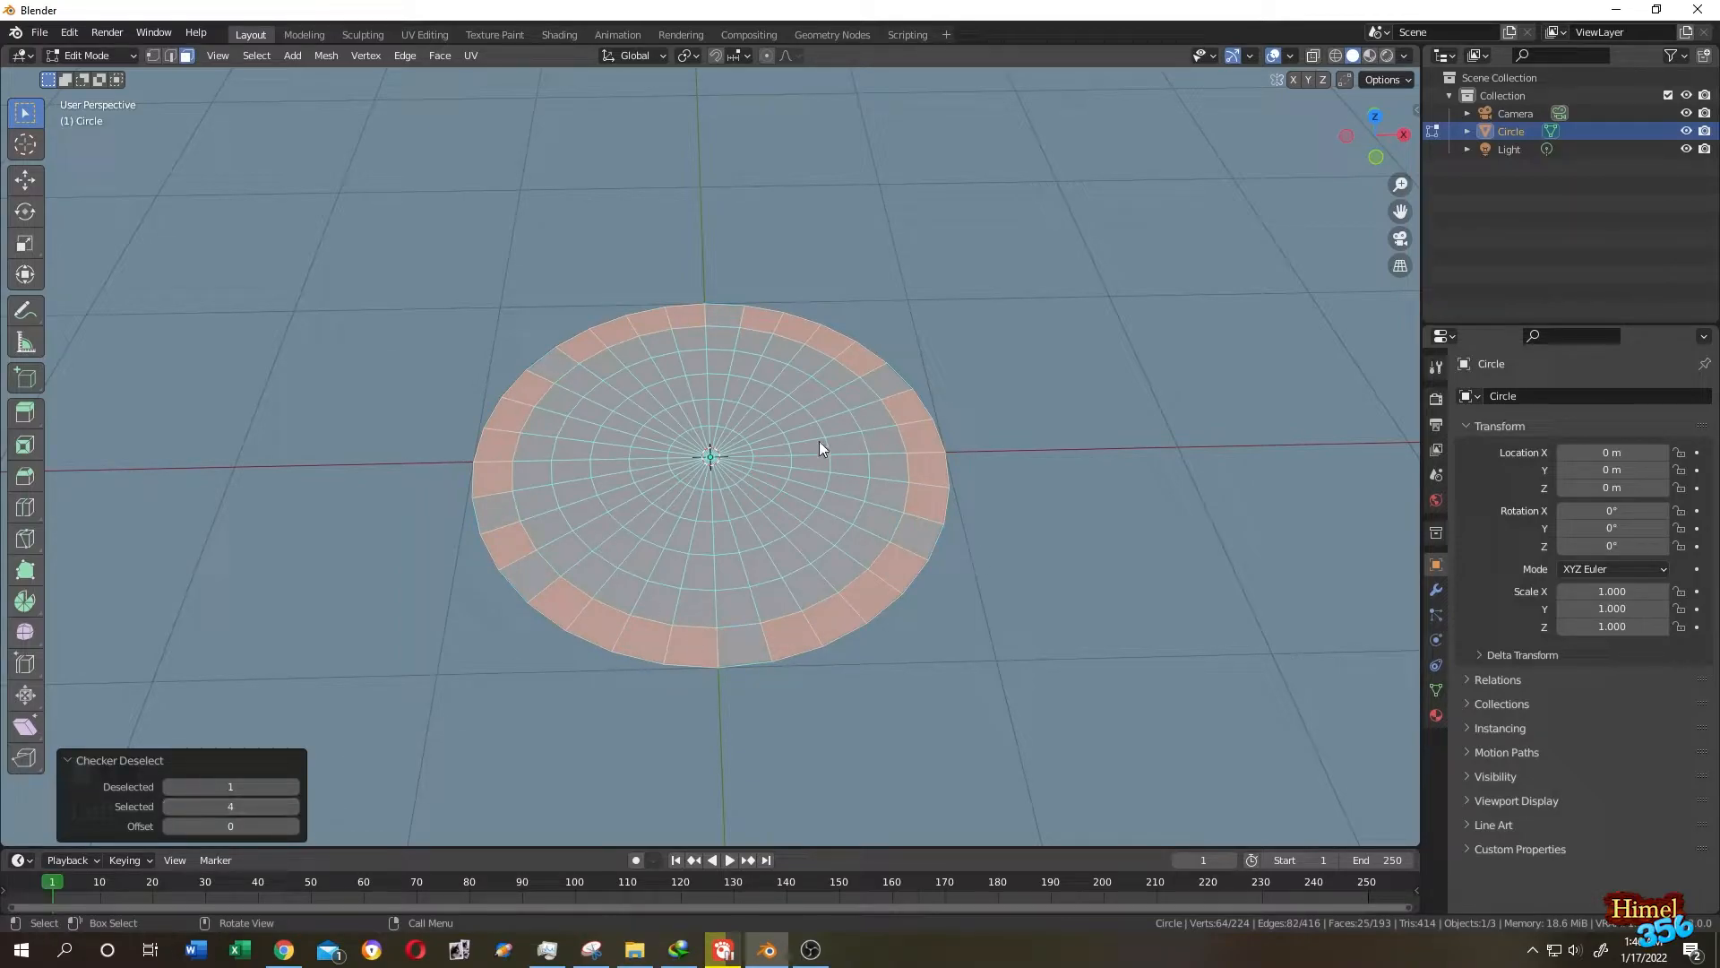
{"action": "mouse_move", "coordinate": [792, 448]}
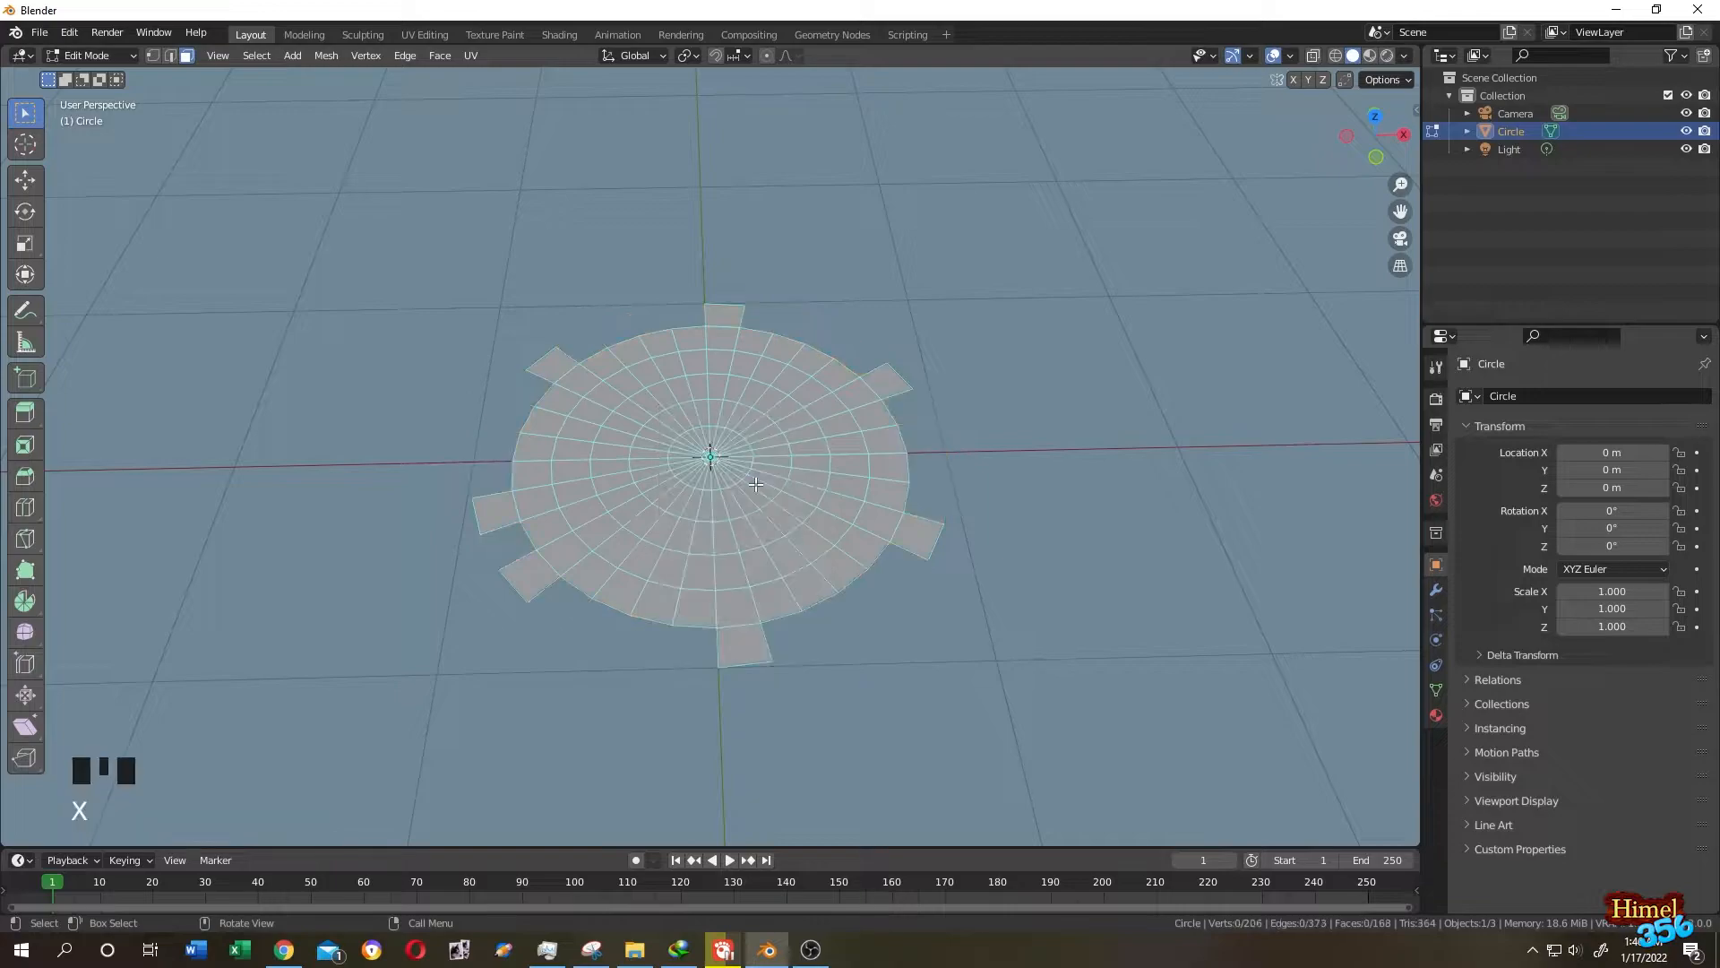
{"action": "key", "text": "Tab"}
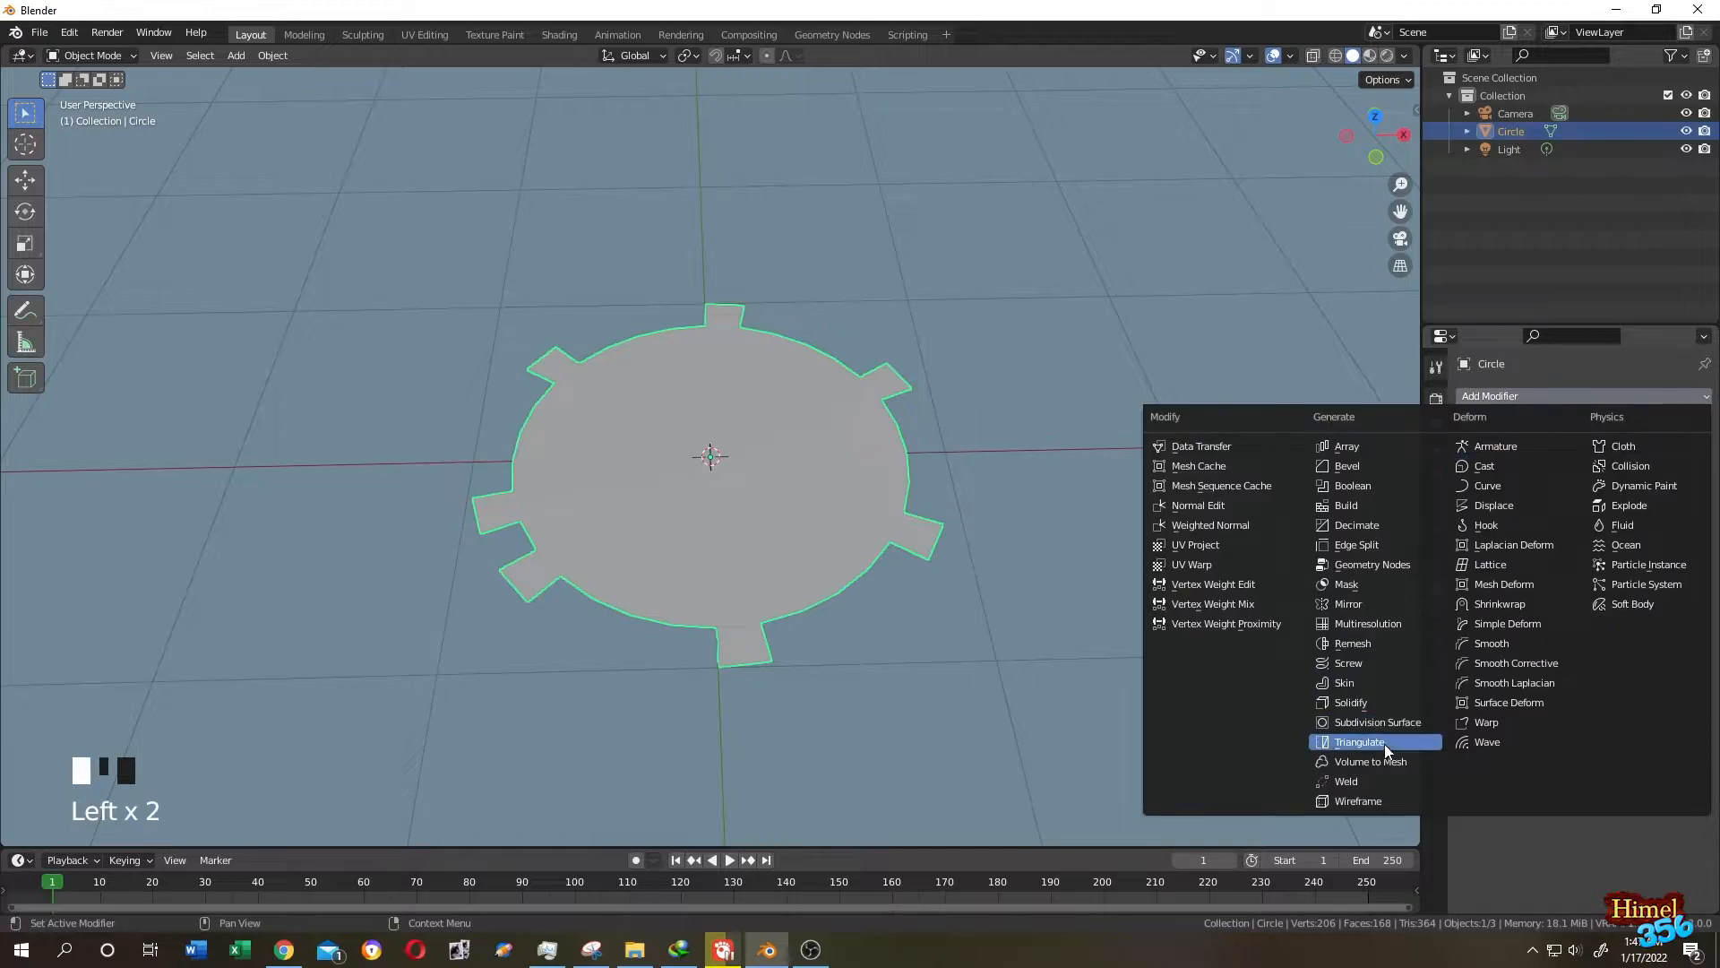
Add a Wireframe modifier to the disc and apply it permanently
{"action": "left_click", "coordinate": [1359, 801]}
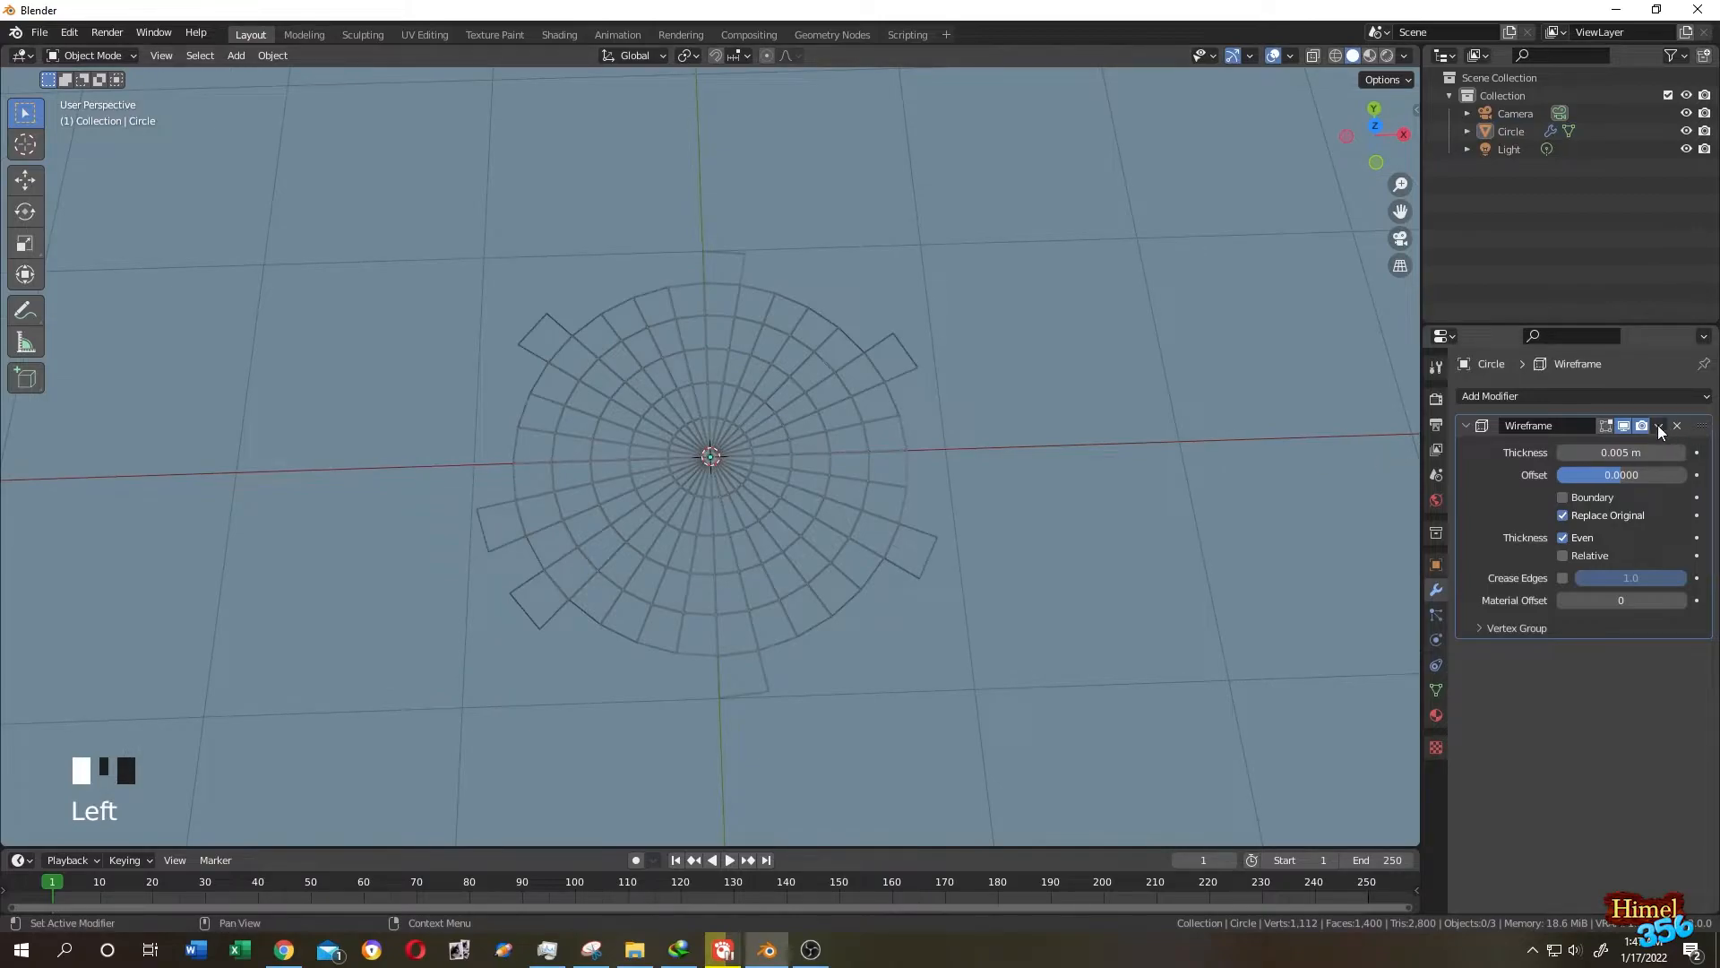
{"action": "left_click", "coordinate": [1678, 425]}
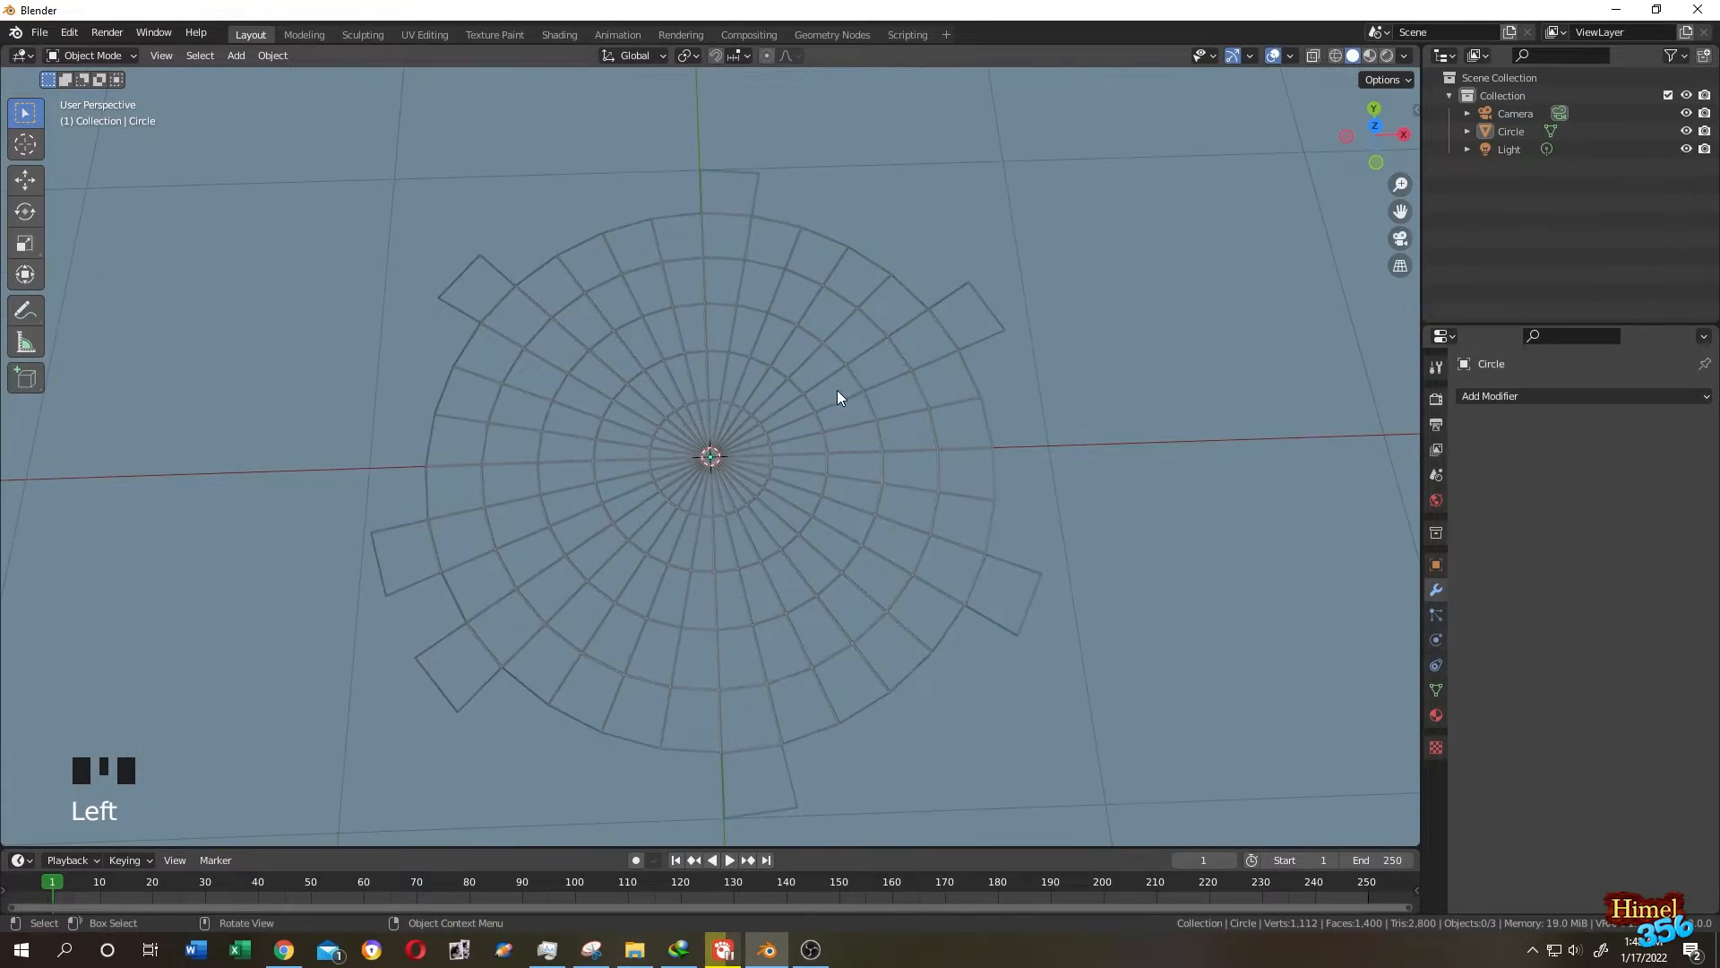
Delete the outer end faces of the tabs, leaving loose radial strands
{"action": "key", "text": "Tab"}
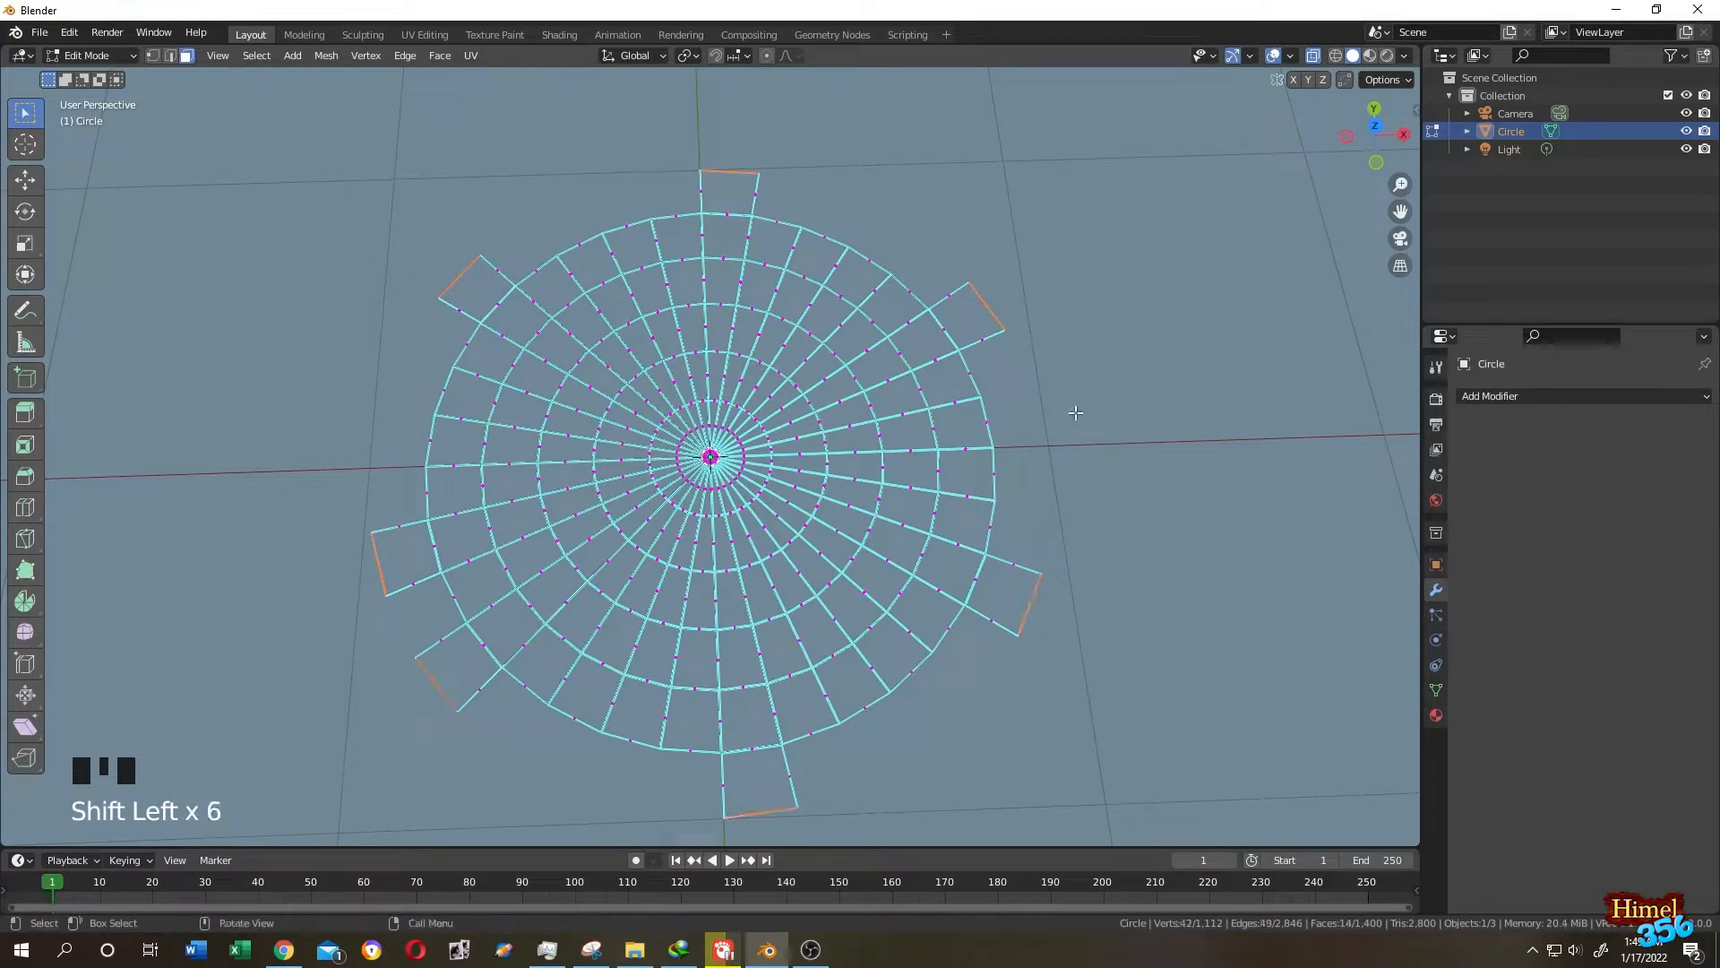
{"action": "key", "text": "X"}
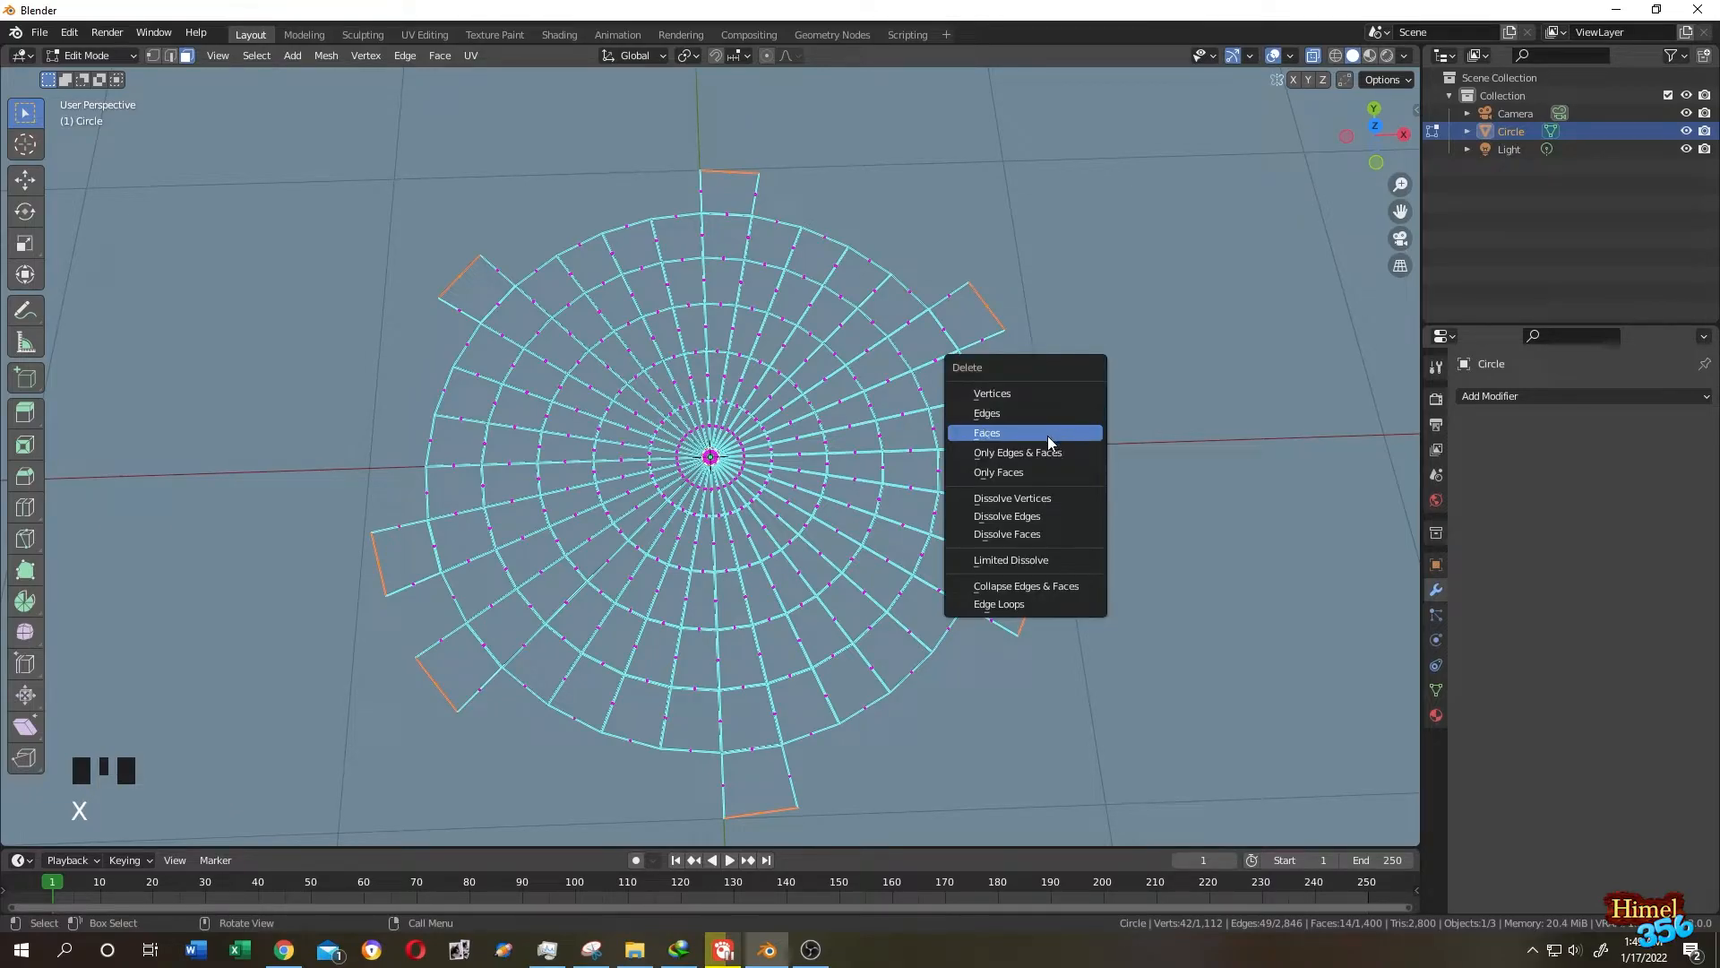
{"action": "left_click", "coordinate": [987, 432]}
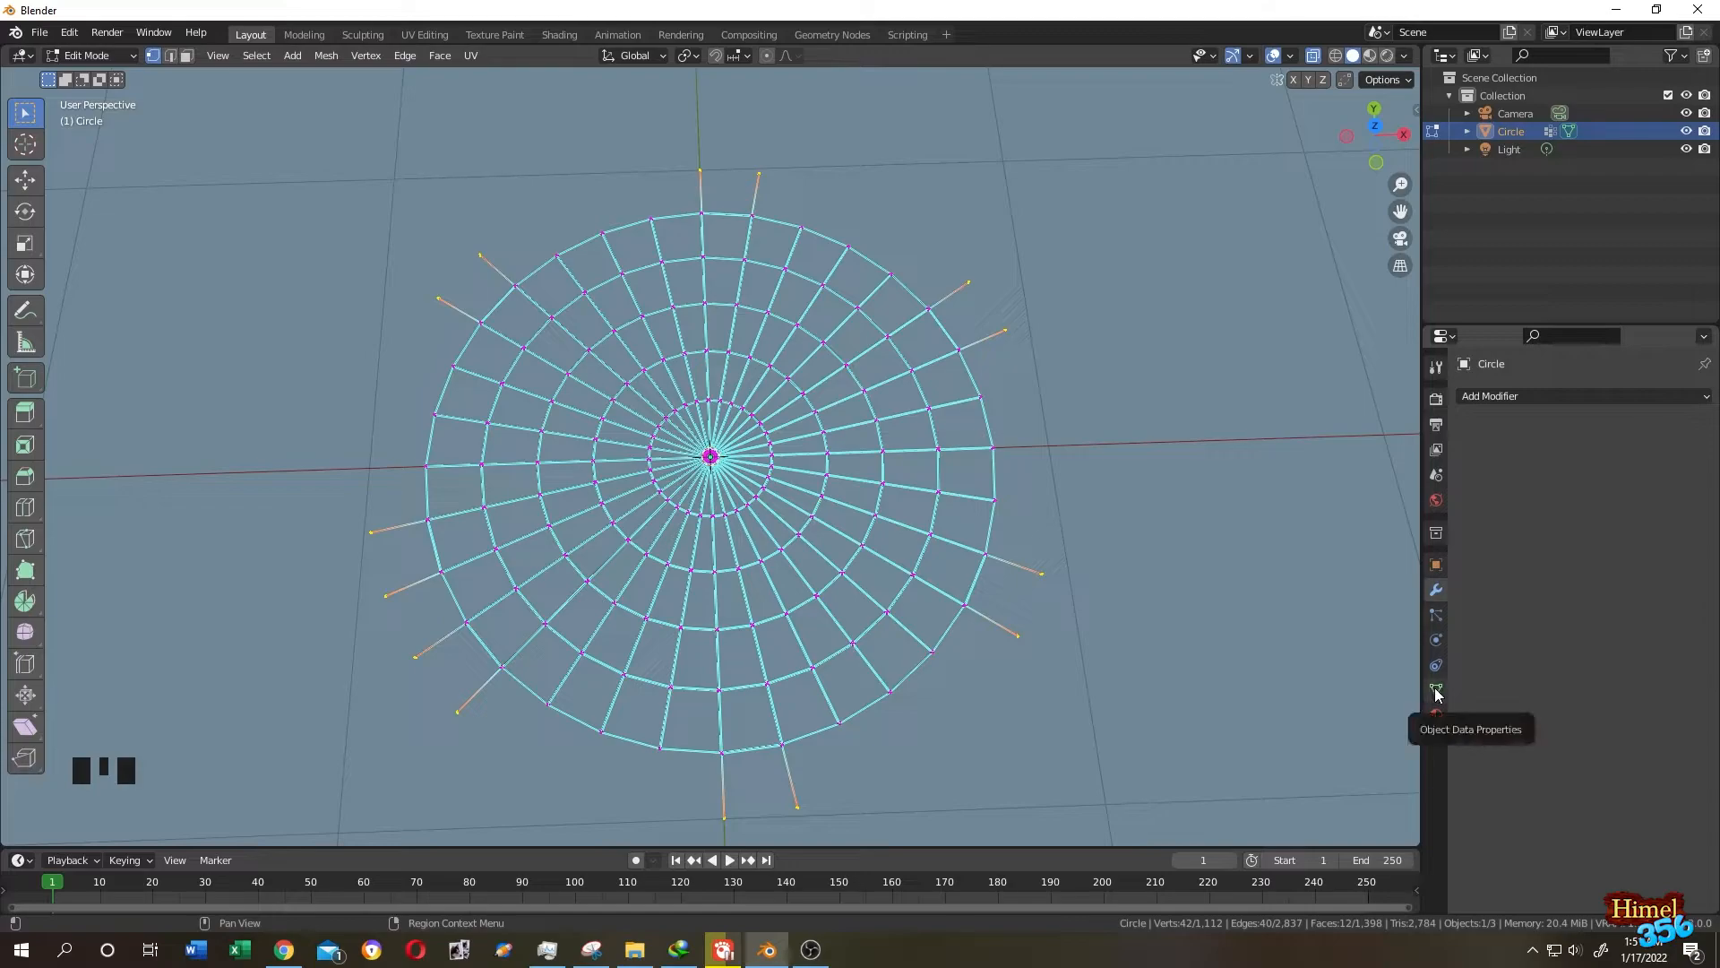
Create a vertex group named 'pin' on the web mesh
{"action": "left_click", "coordinate": [1436, 690]}
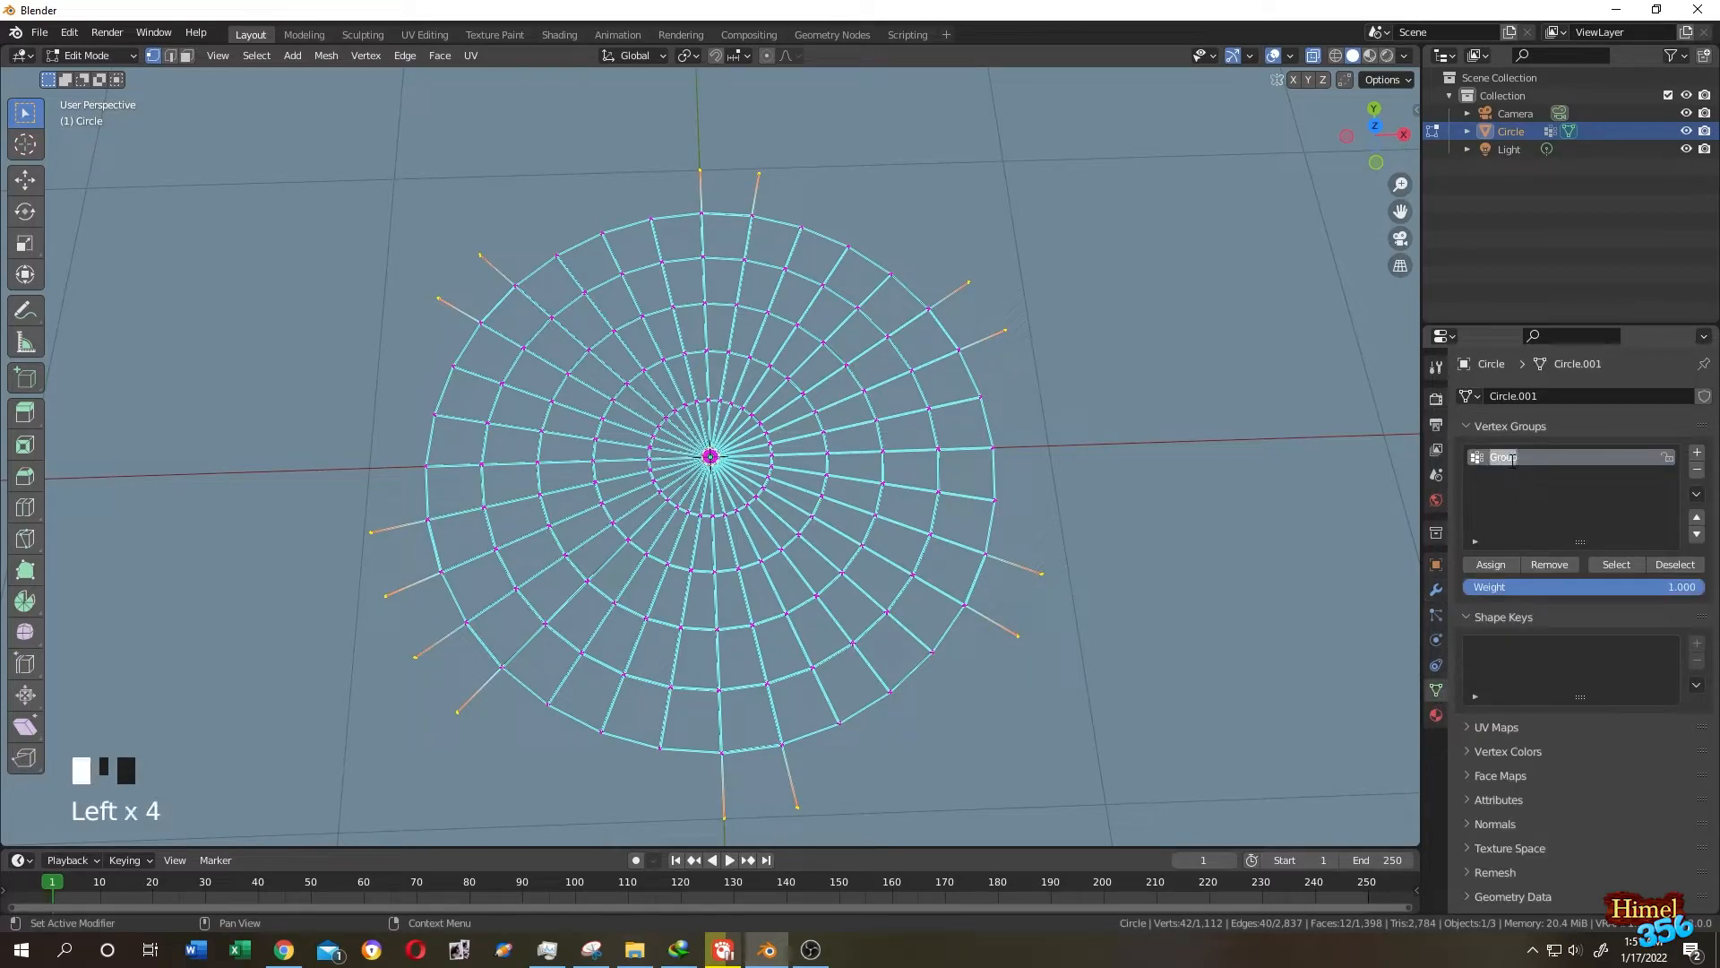
{"action": "type", "text": "pin"}
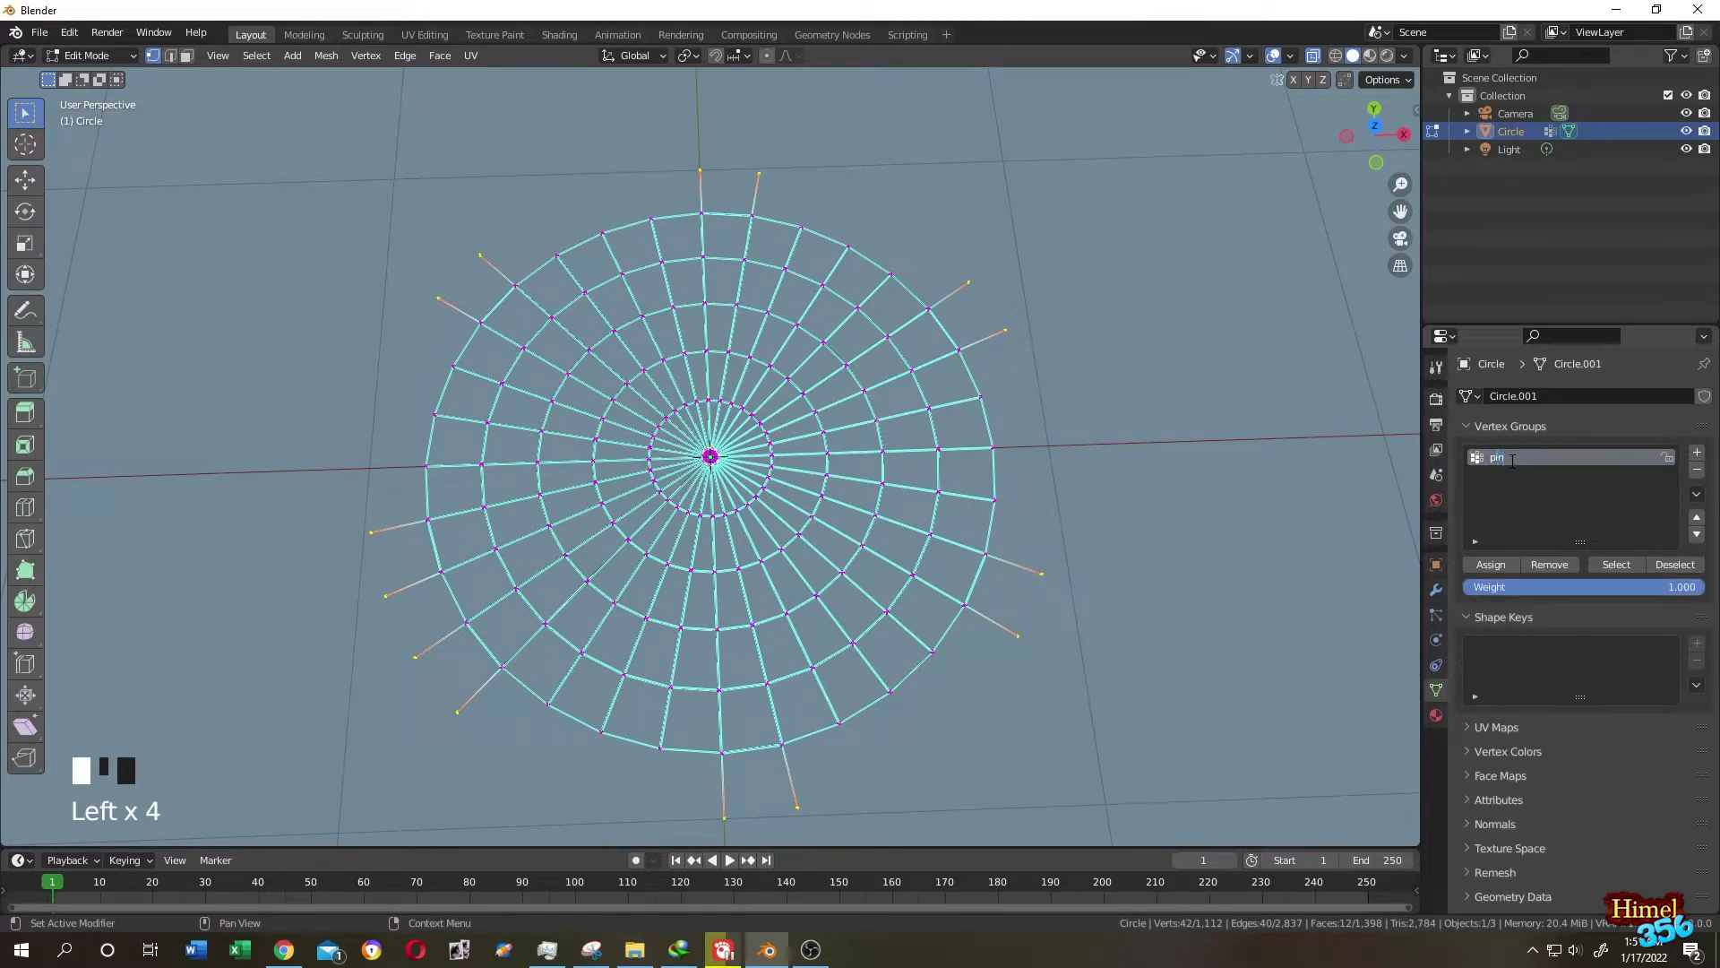
{"action": "key", "text": "Tab"}
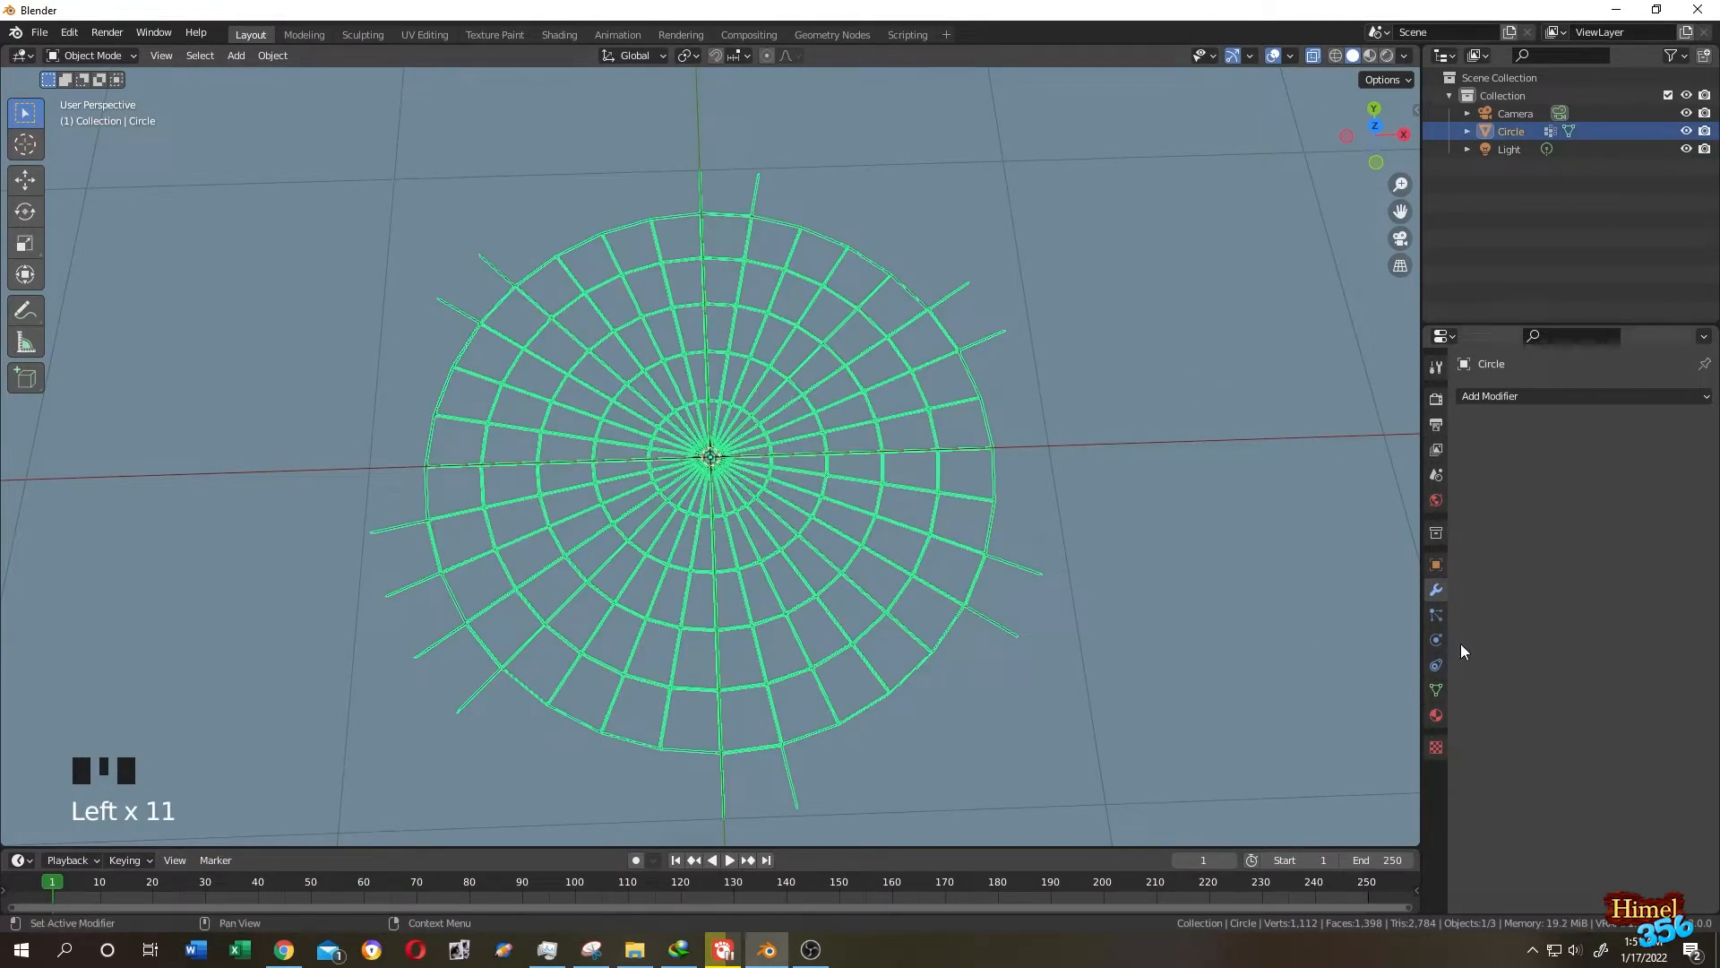
Add a Cloth simulation with the Rubber preset, pinned by the 'pin' vertex group
{"action": "left_click", "coordinate": [1437, 638]}
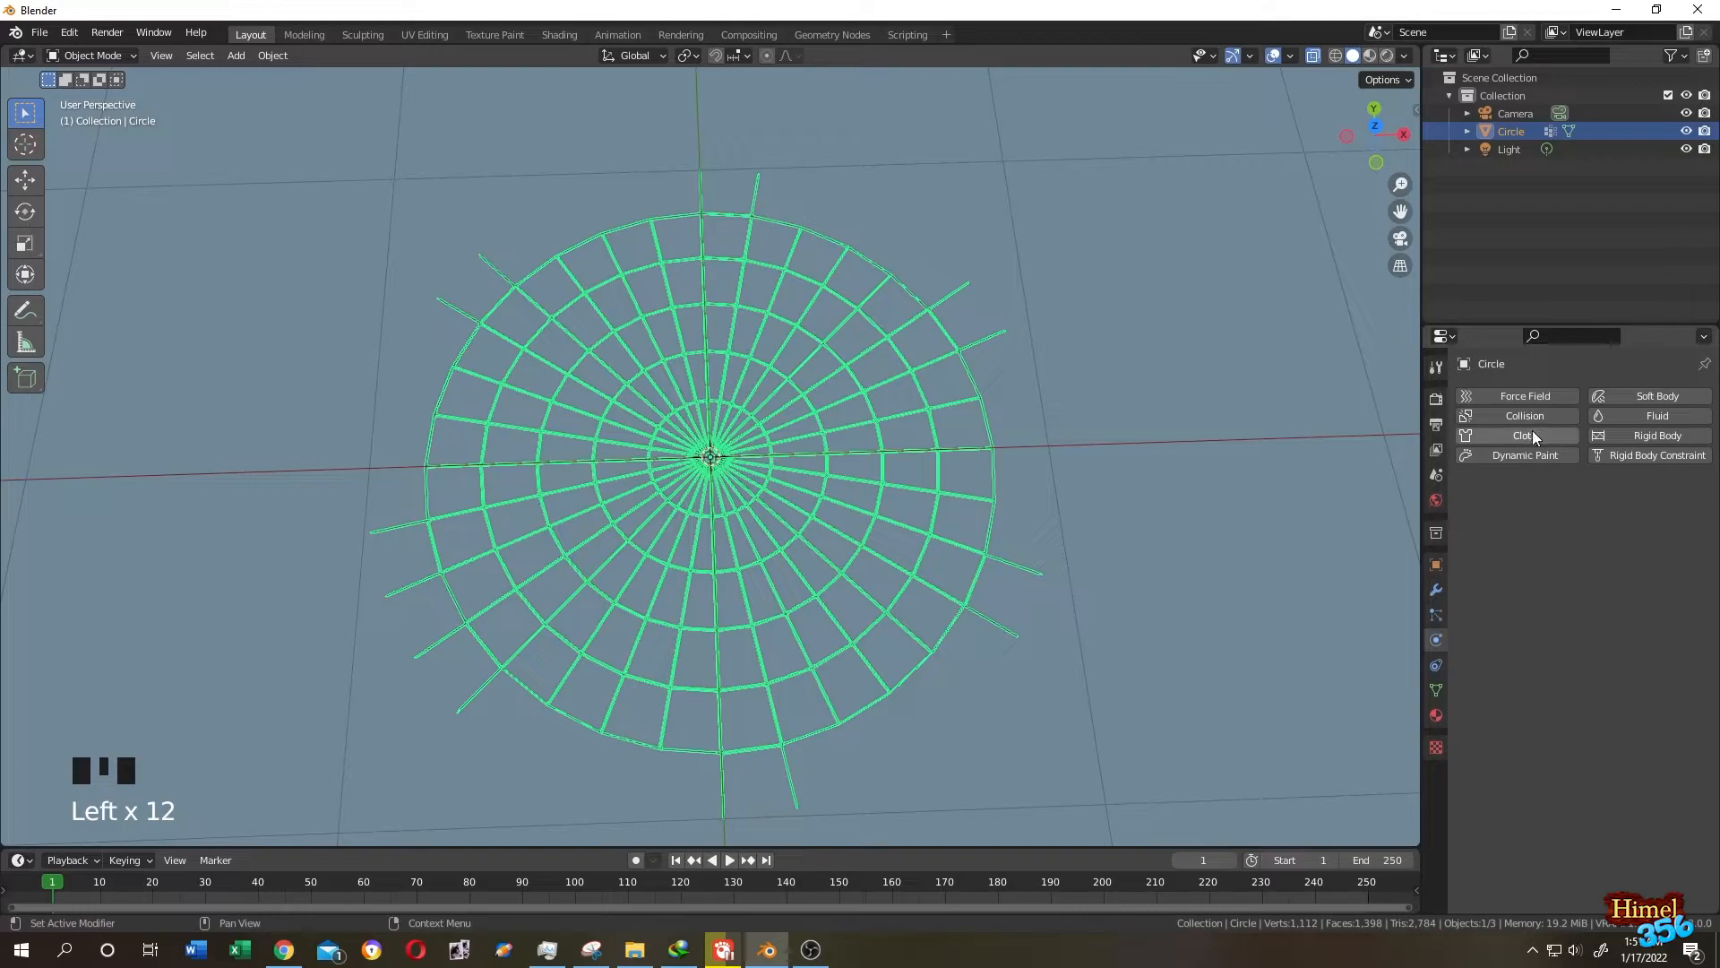
{"action": "left_click", "coordinate": [1524, 434]}
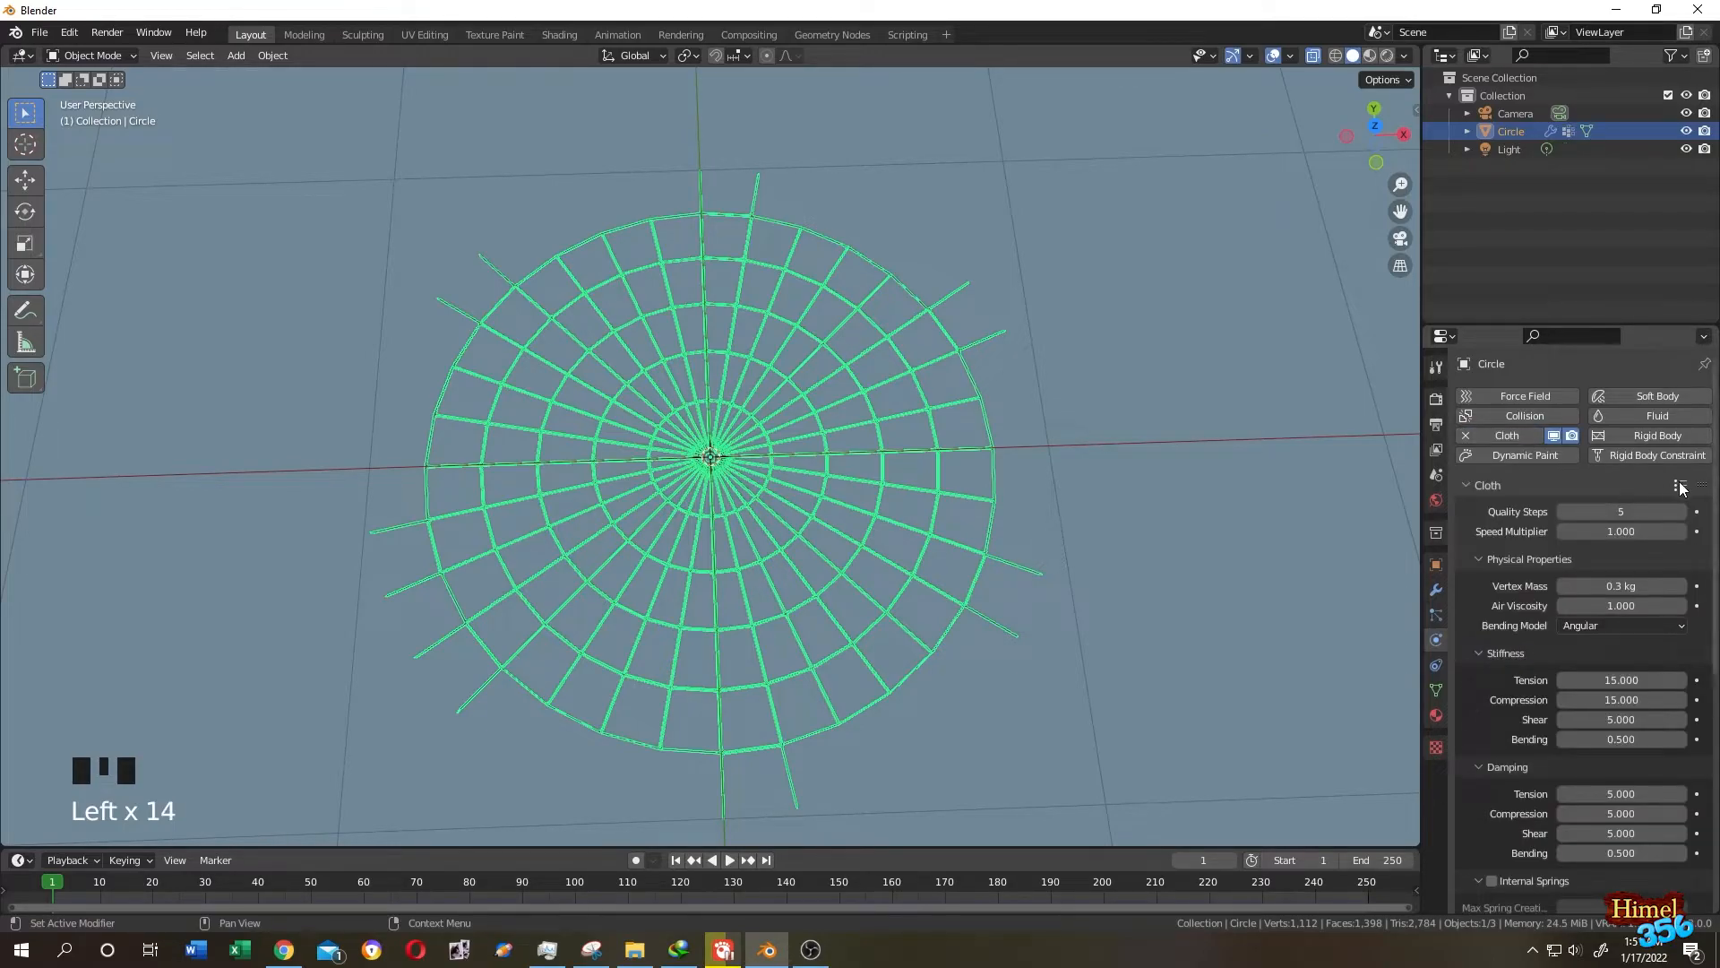
{"action": "left_click", "coordinate": [1681, 484]}
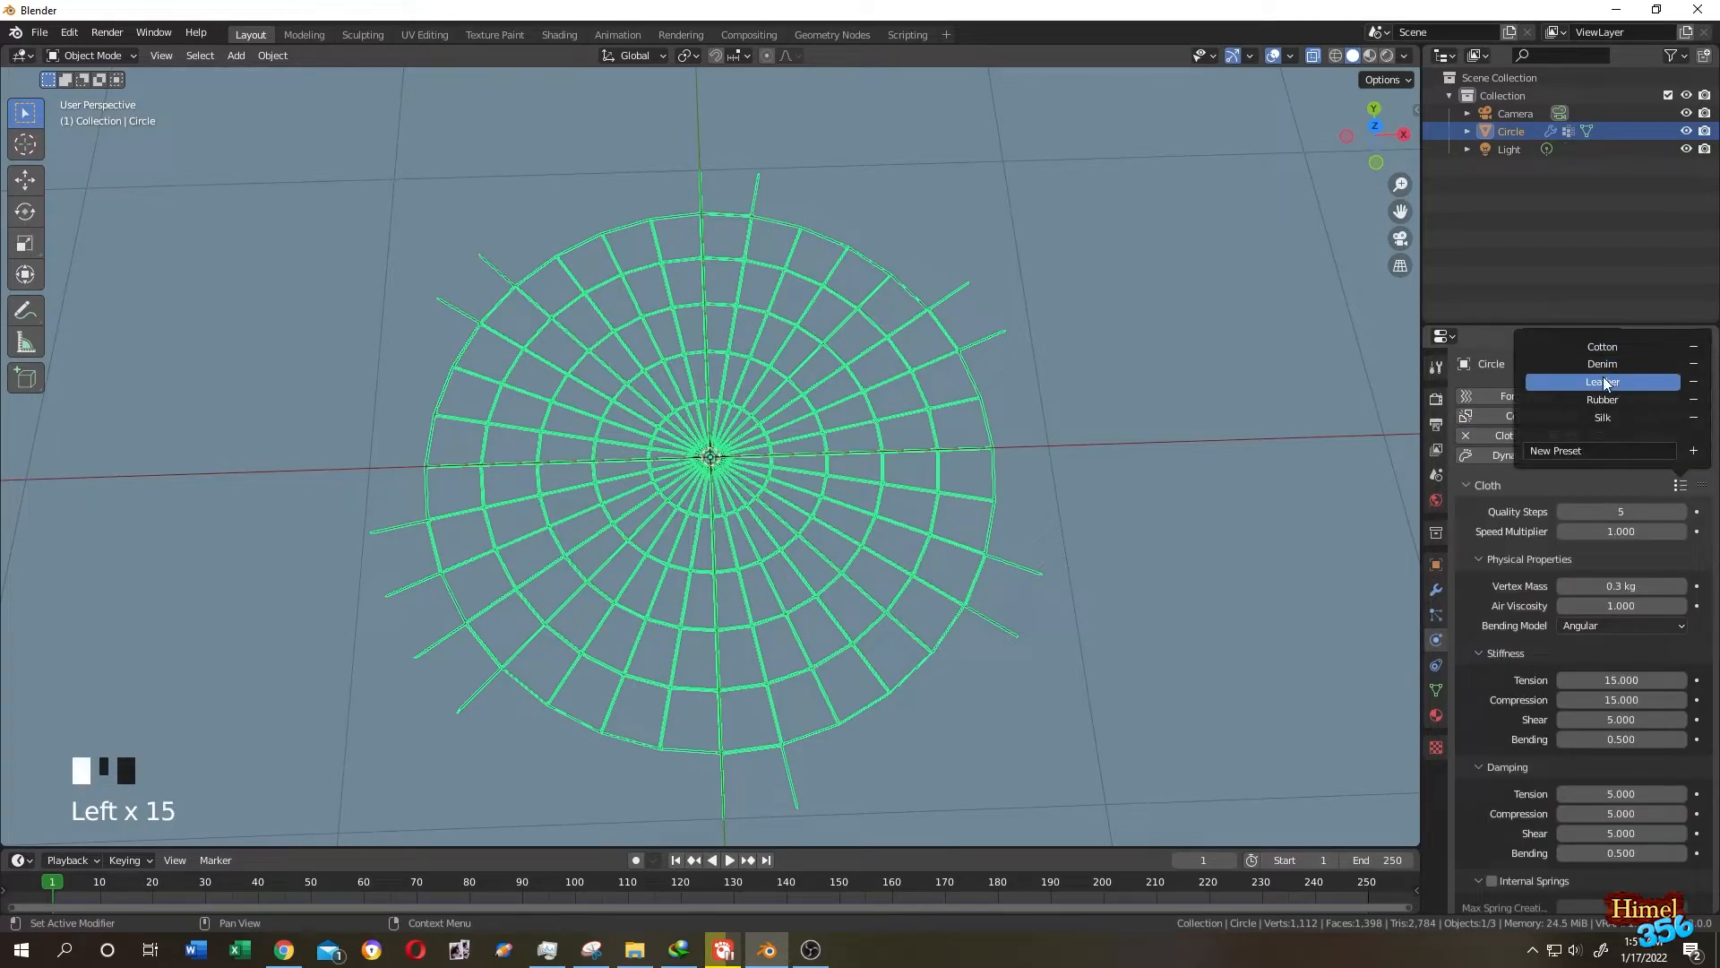
{"action": "left_click", "coordinate": [1602, 400]}
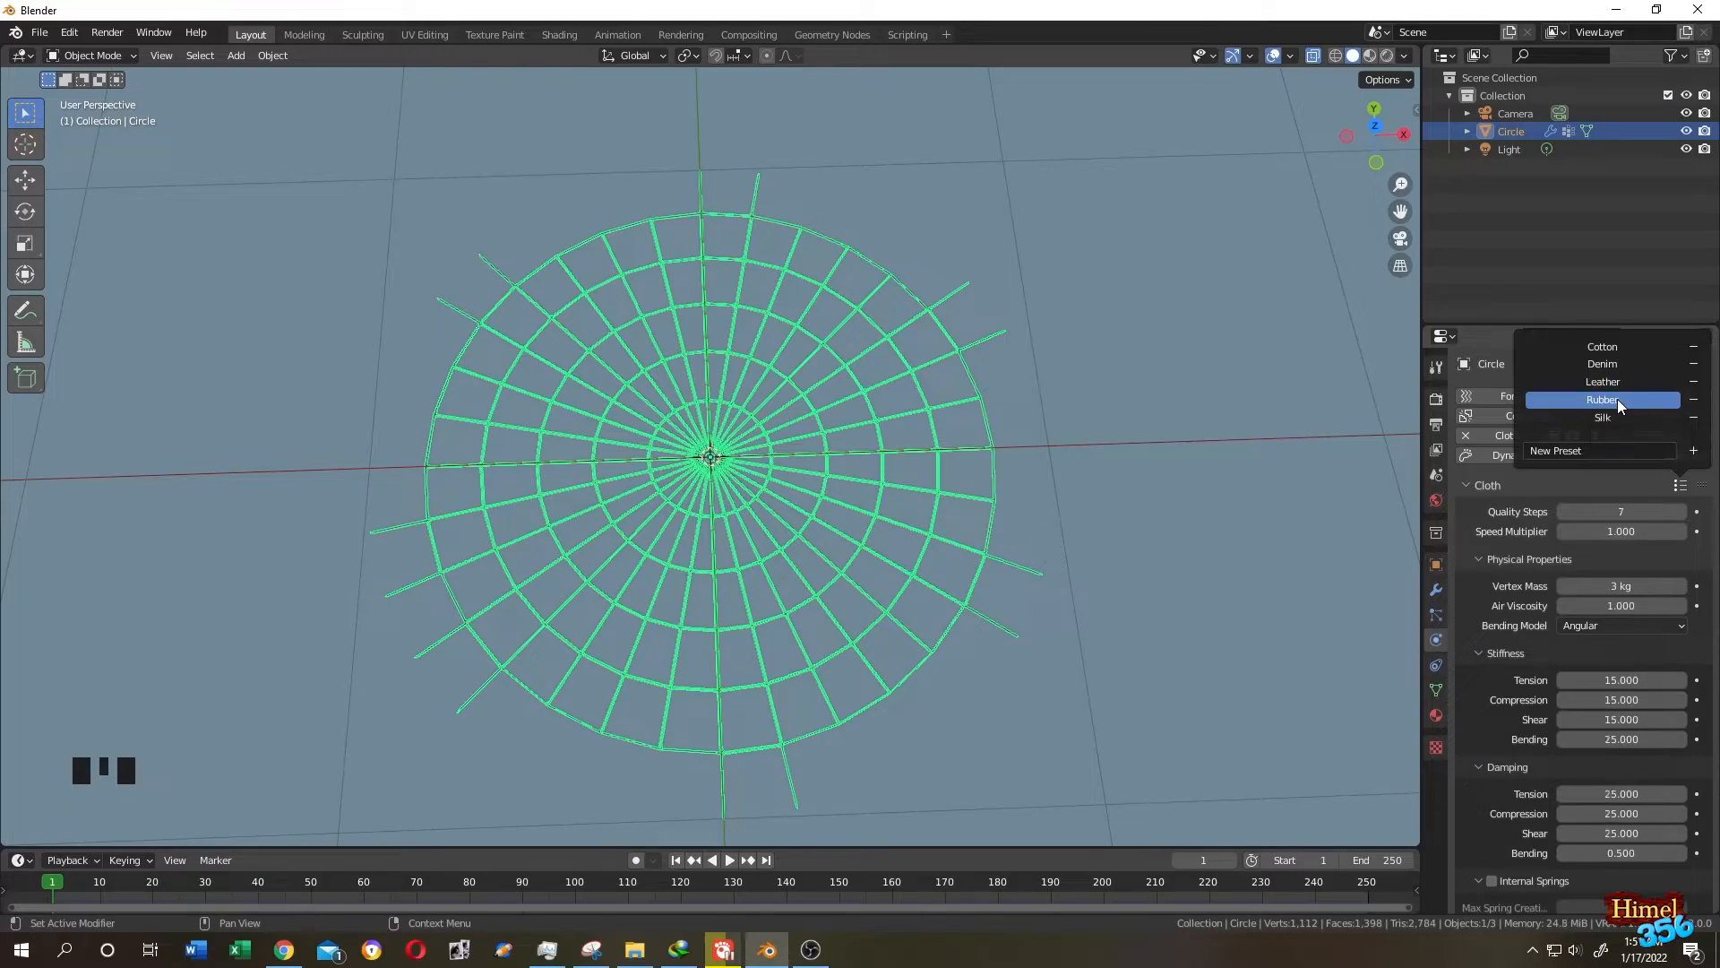
{"action": "scroll", "scroll_direction": "down", "scroll_amount": 3}
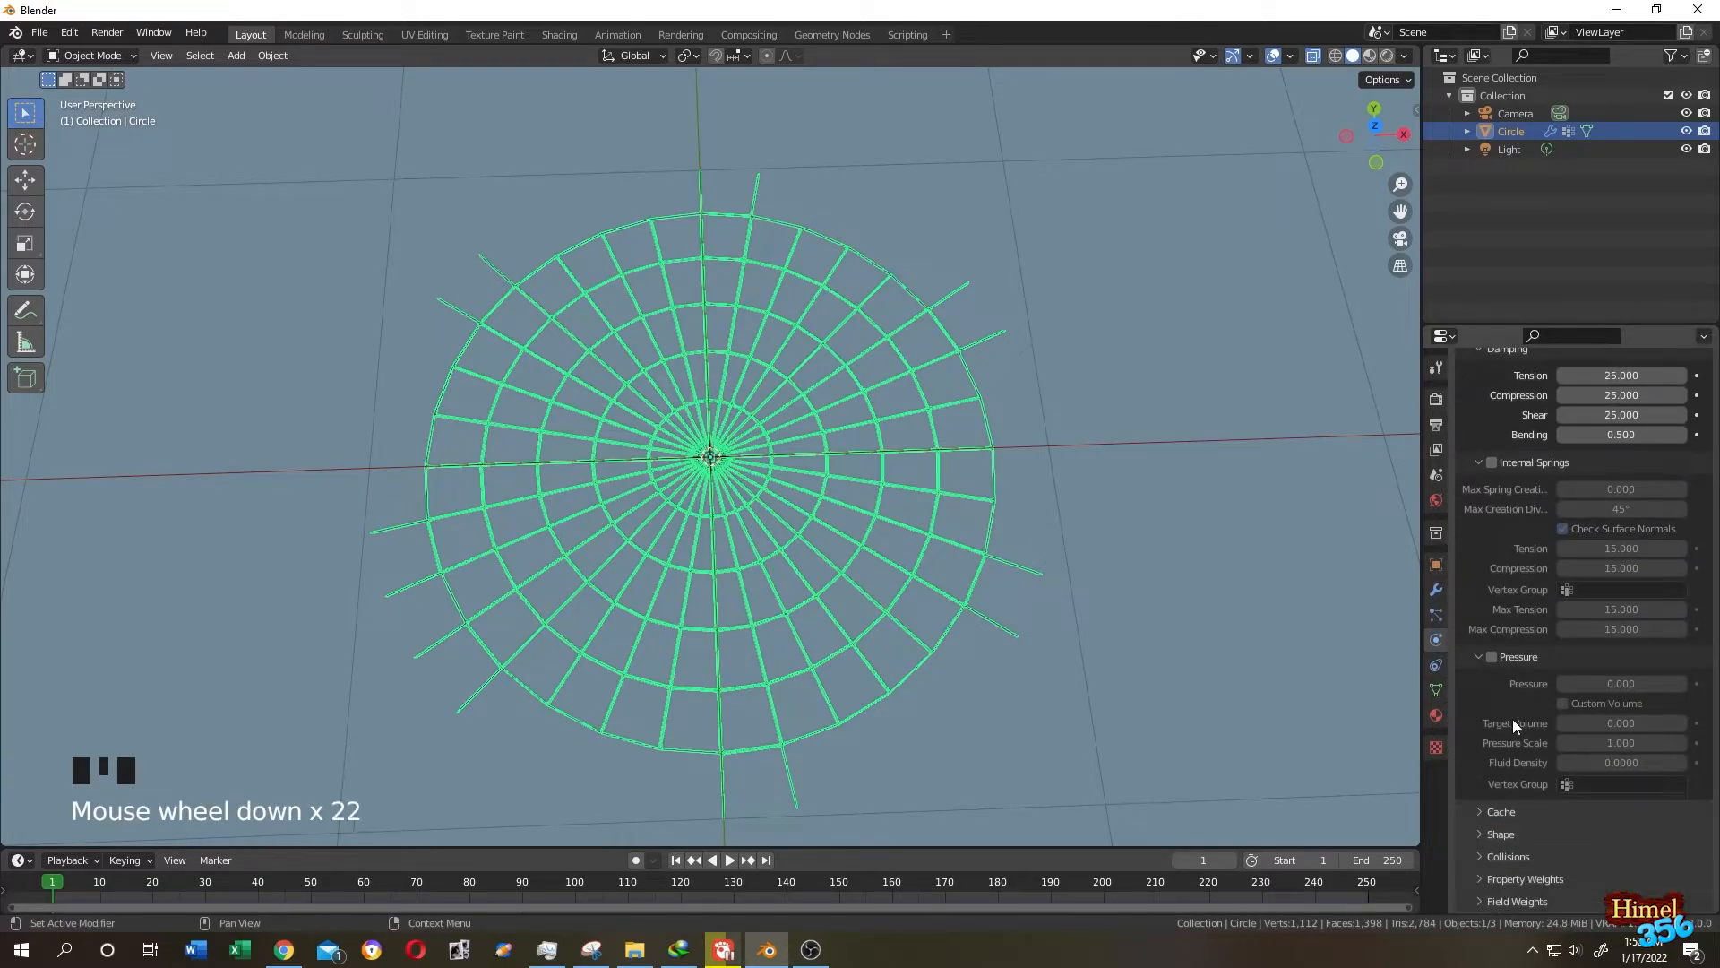
{"action": "left_click", "coordinate": [1500, 833]}
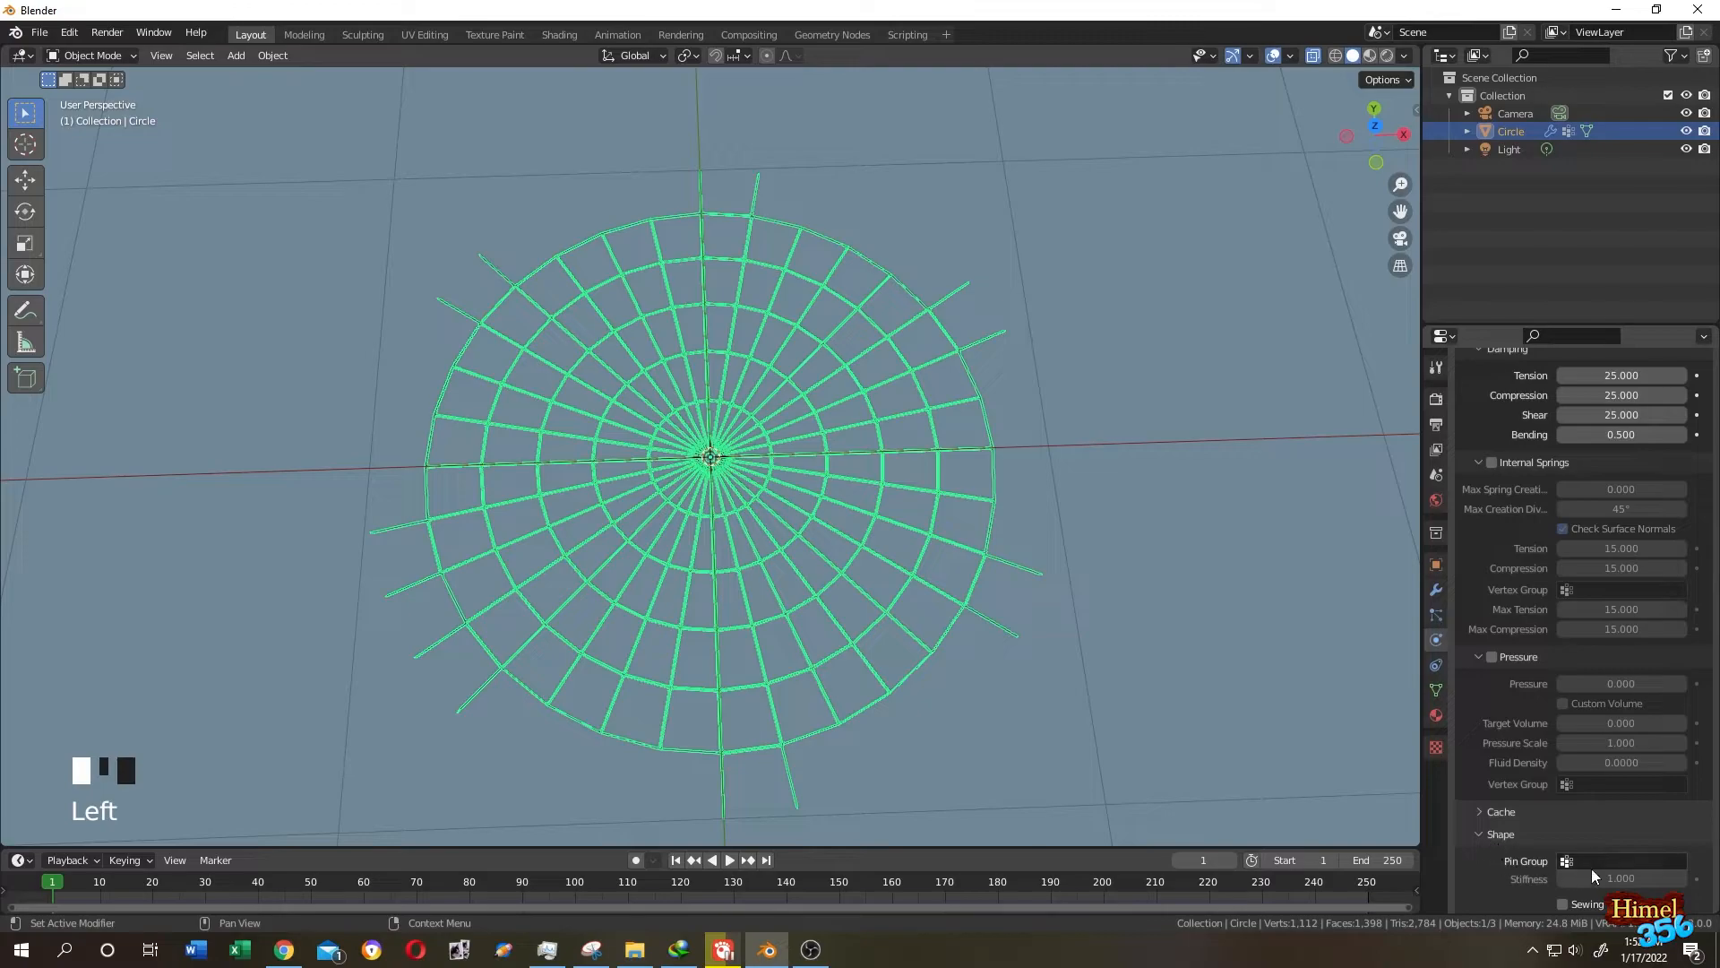
{"action": "left_click", "coordinate": [1631, 861]}
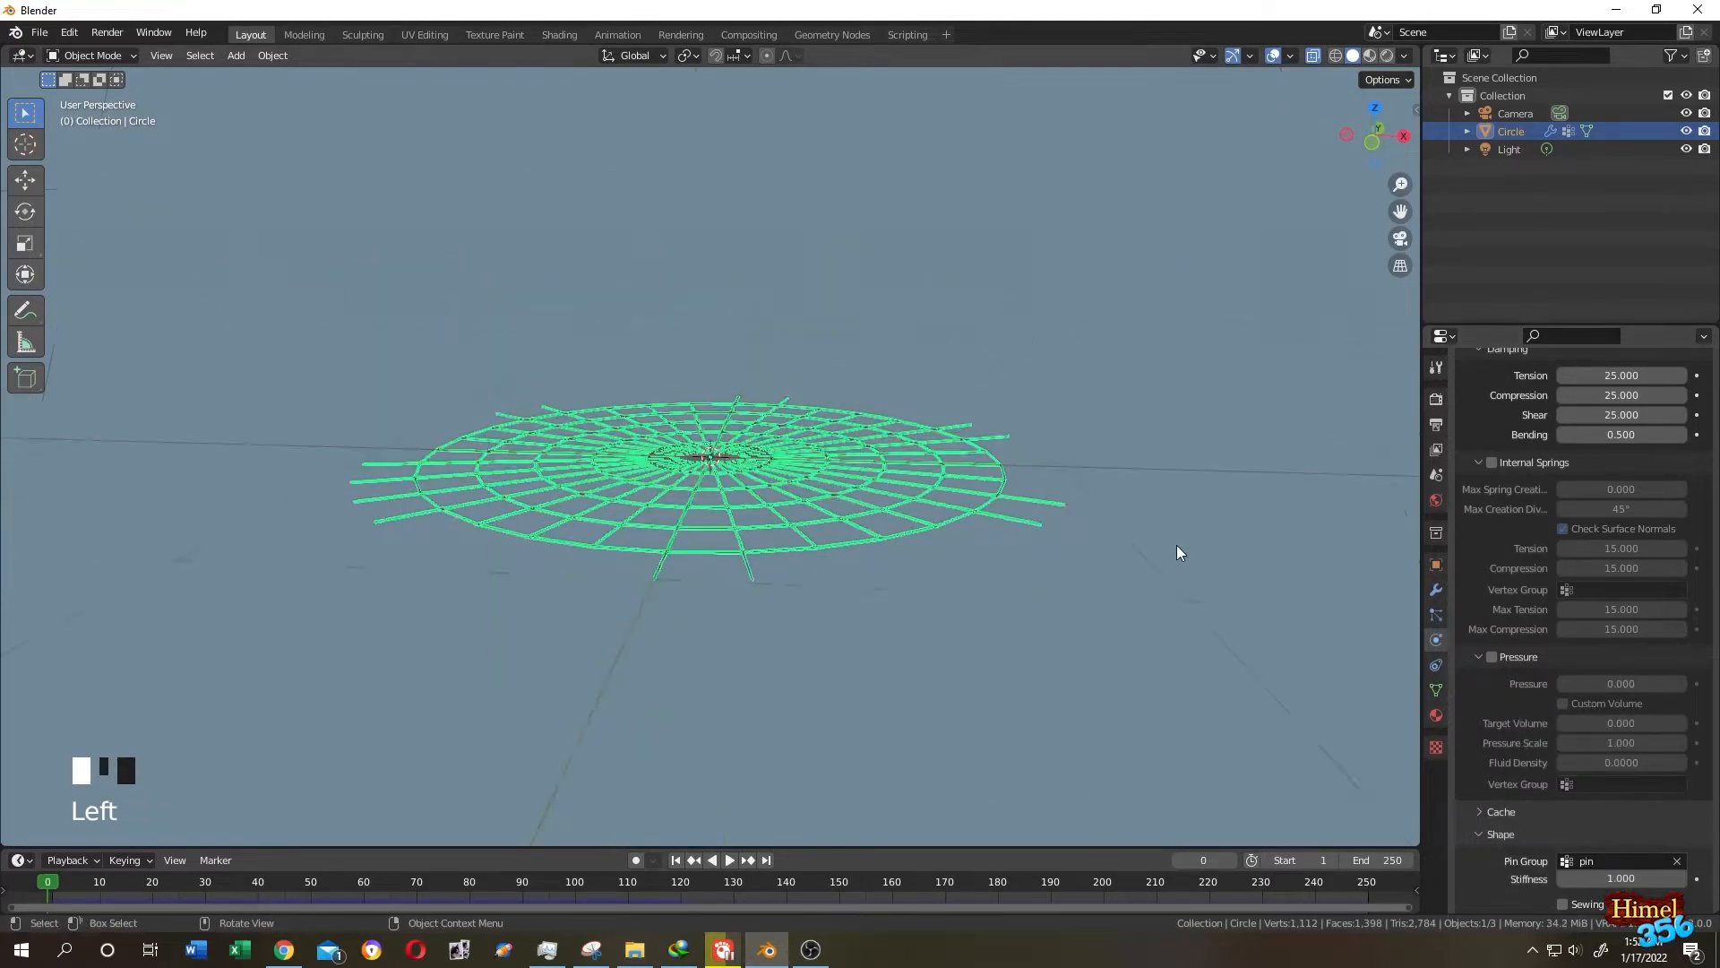
Play the simulation so the web sags into a bowl, viewing it from an angle
{"action": "key", "text": "Space"}
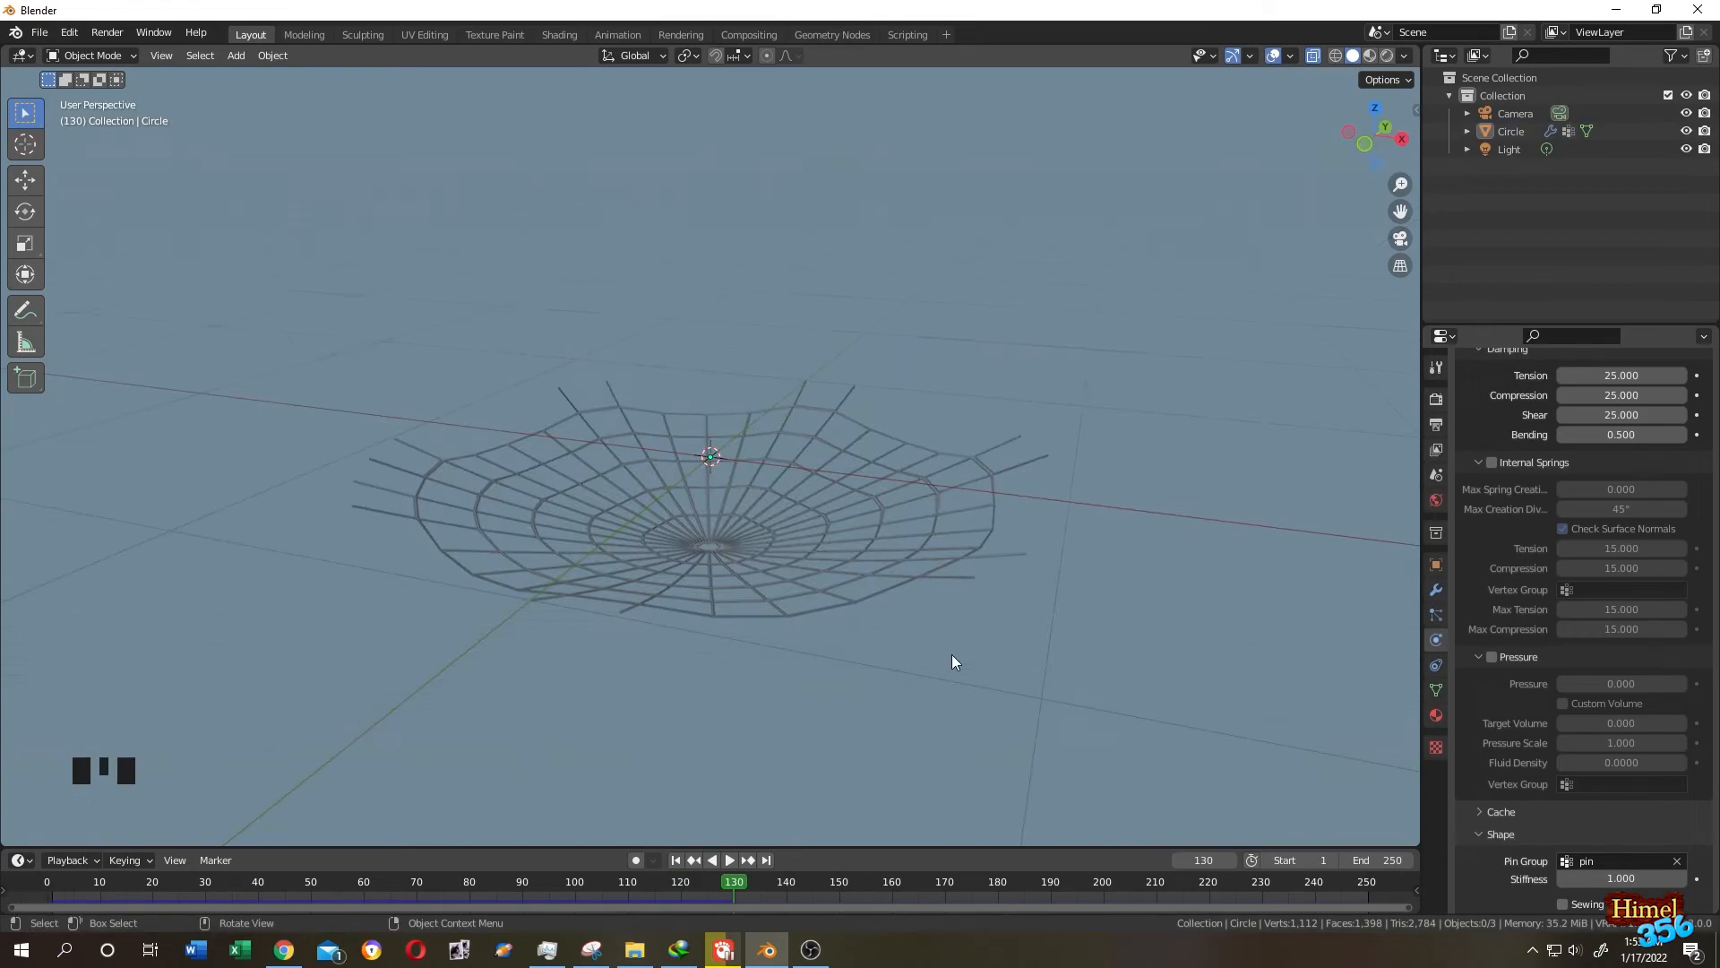
{"action": "left_click_drag", "start_coordinate": [951, 661], "coordinate": [805, 481]}
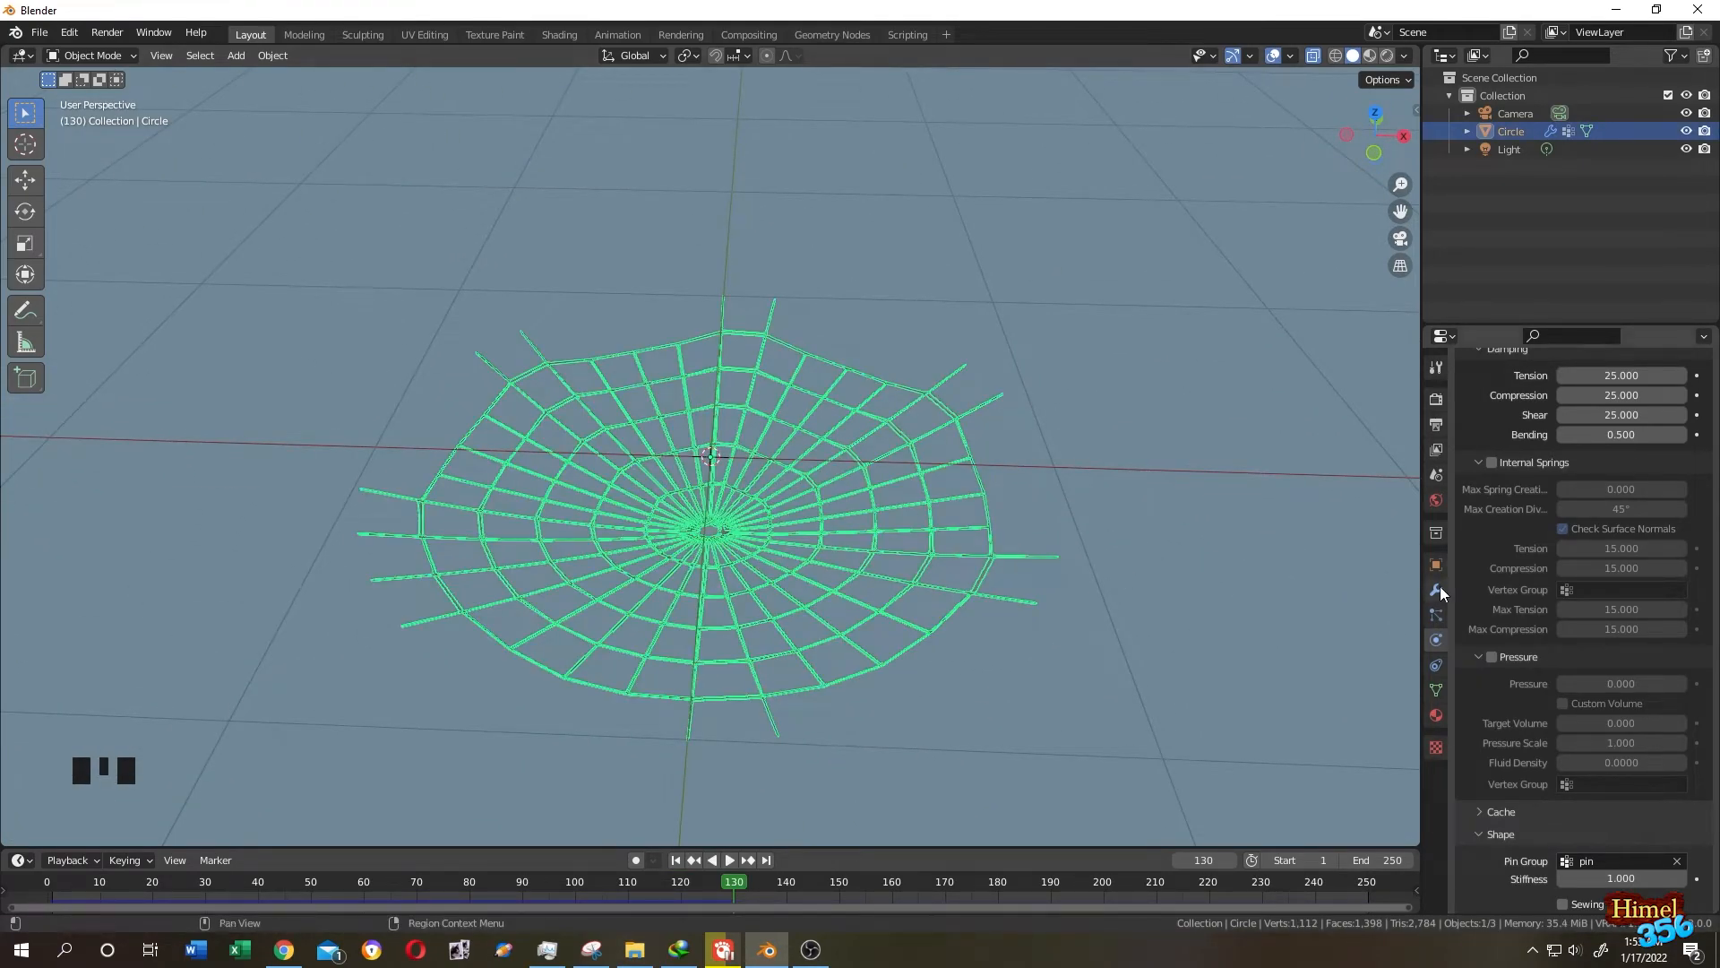
Apply the Cloth modifier as a shape key, removing the simulation from physics
{"action": "left_click", "coordinate": [1436, 588]}
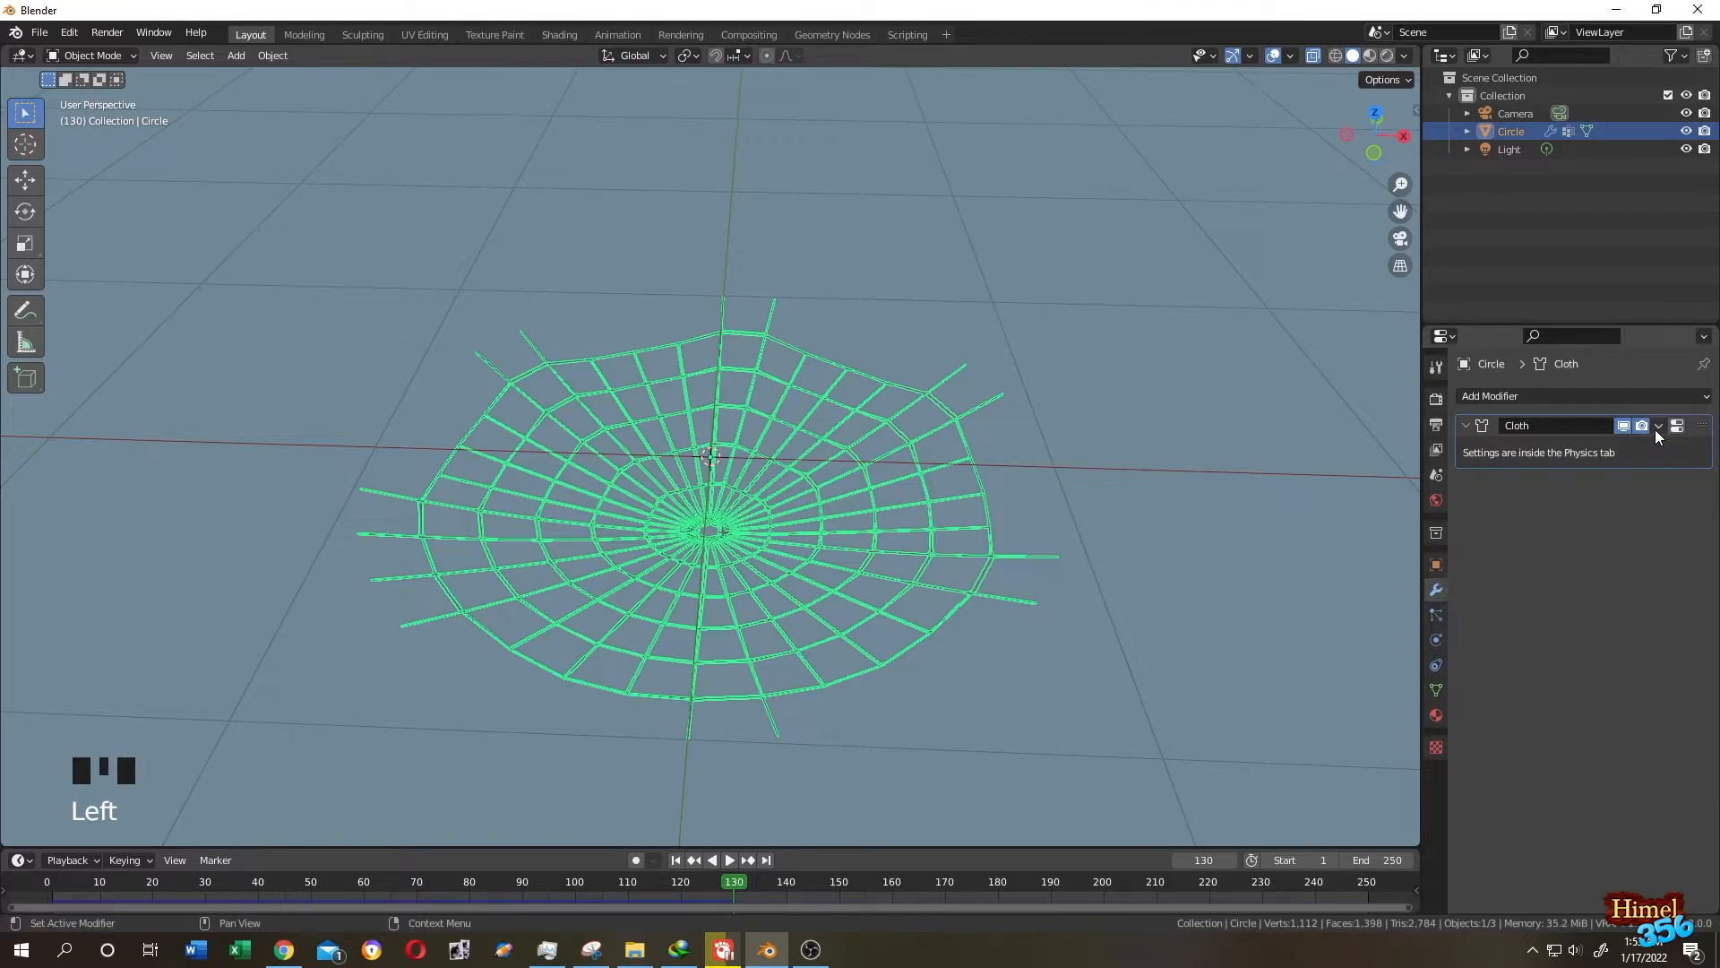
{"action": "left_click", "coordinate": [1657, 427]}
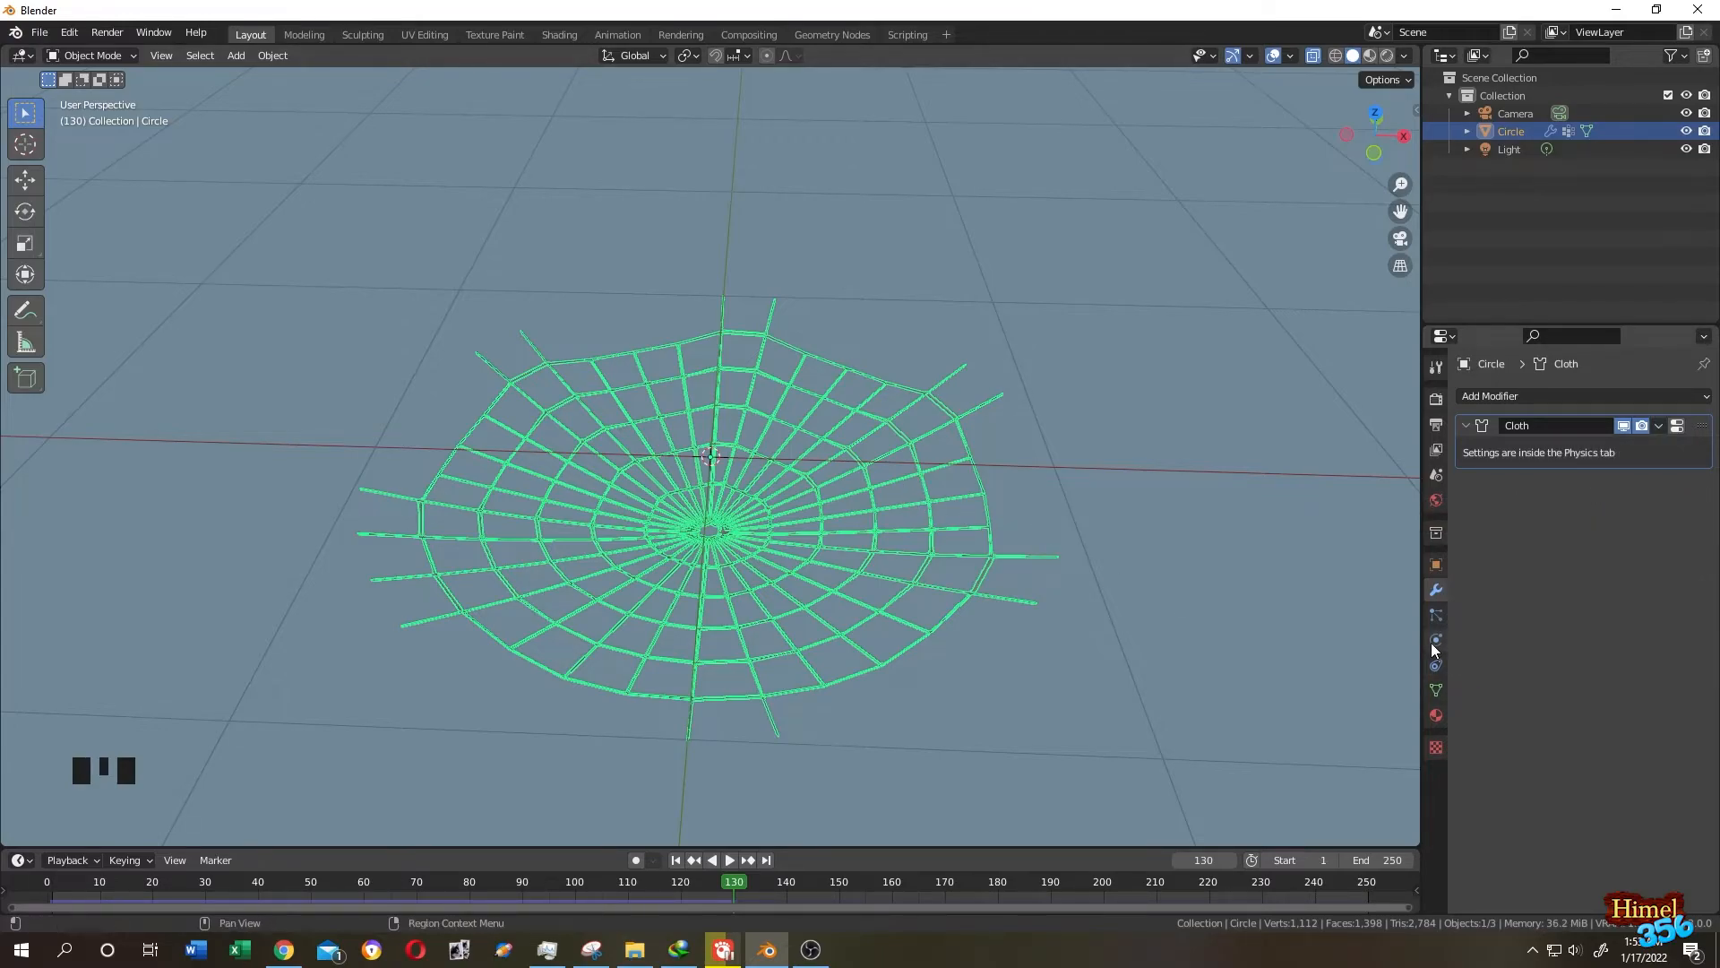
{"action": "left_click", "coordinate": [1436, 639]}
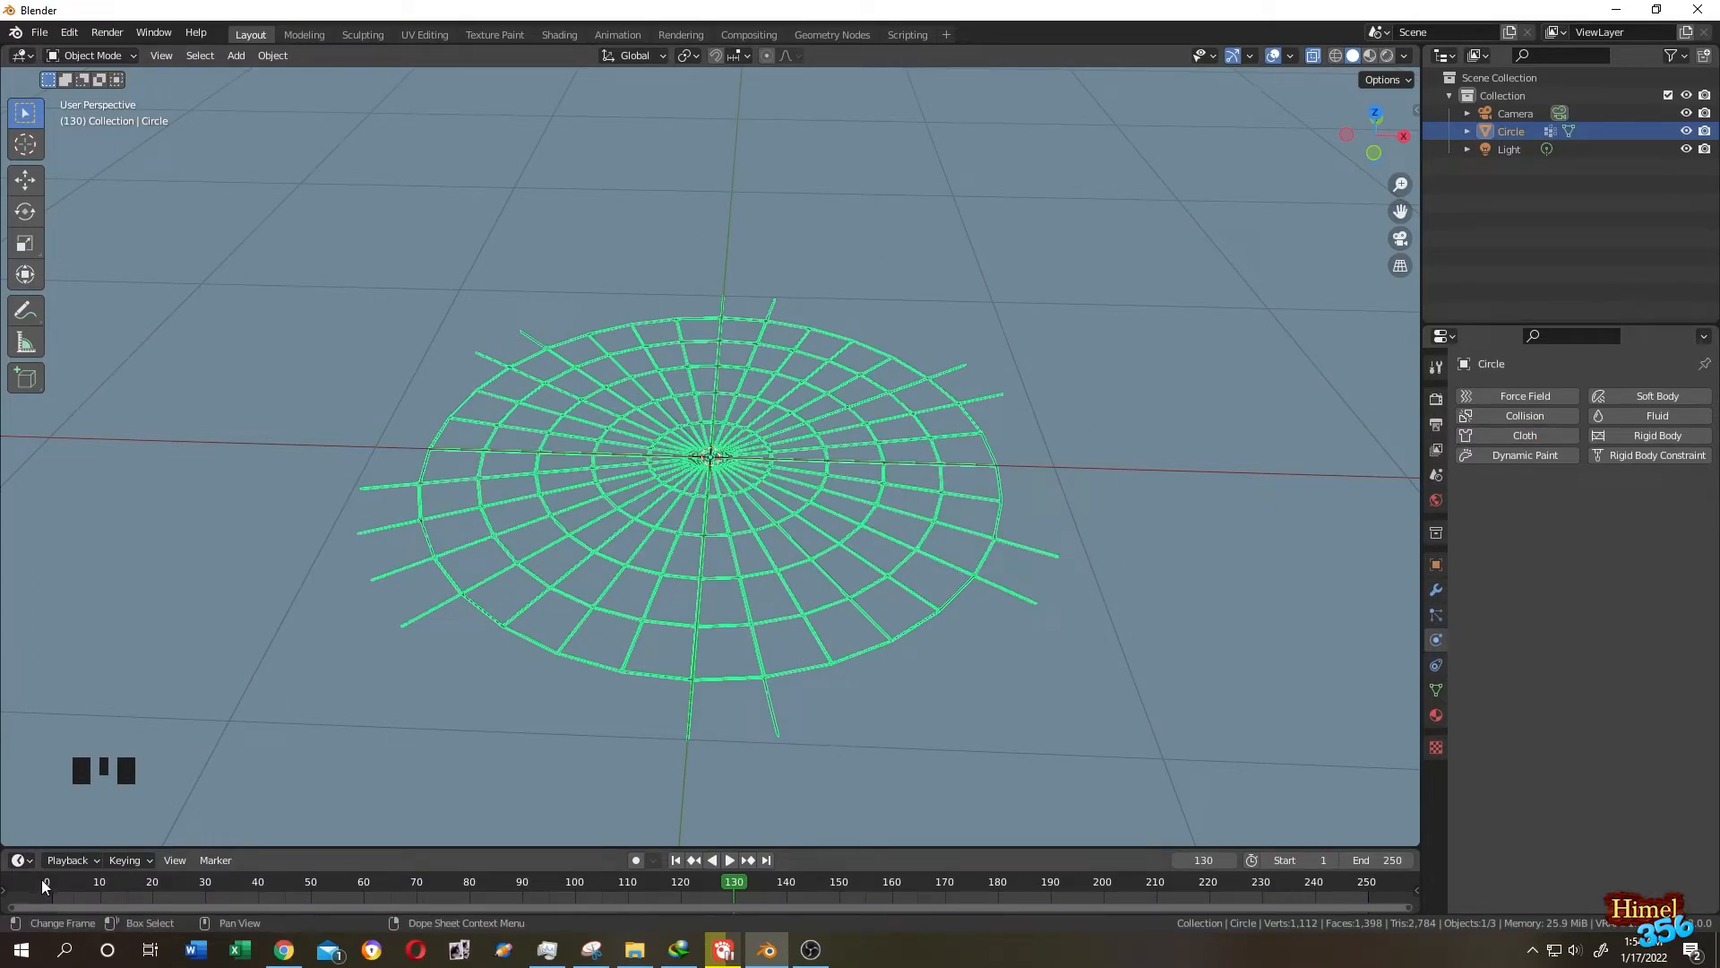
At frame 0, raise the Cloth shape key's value so the web keeps its sag
{"action": "left_click", "coordinate": [676, 860]}
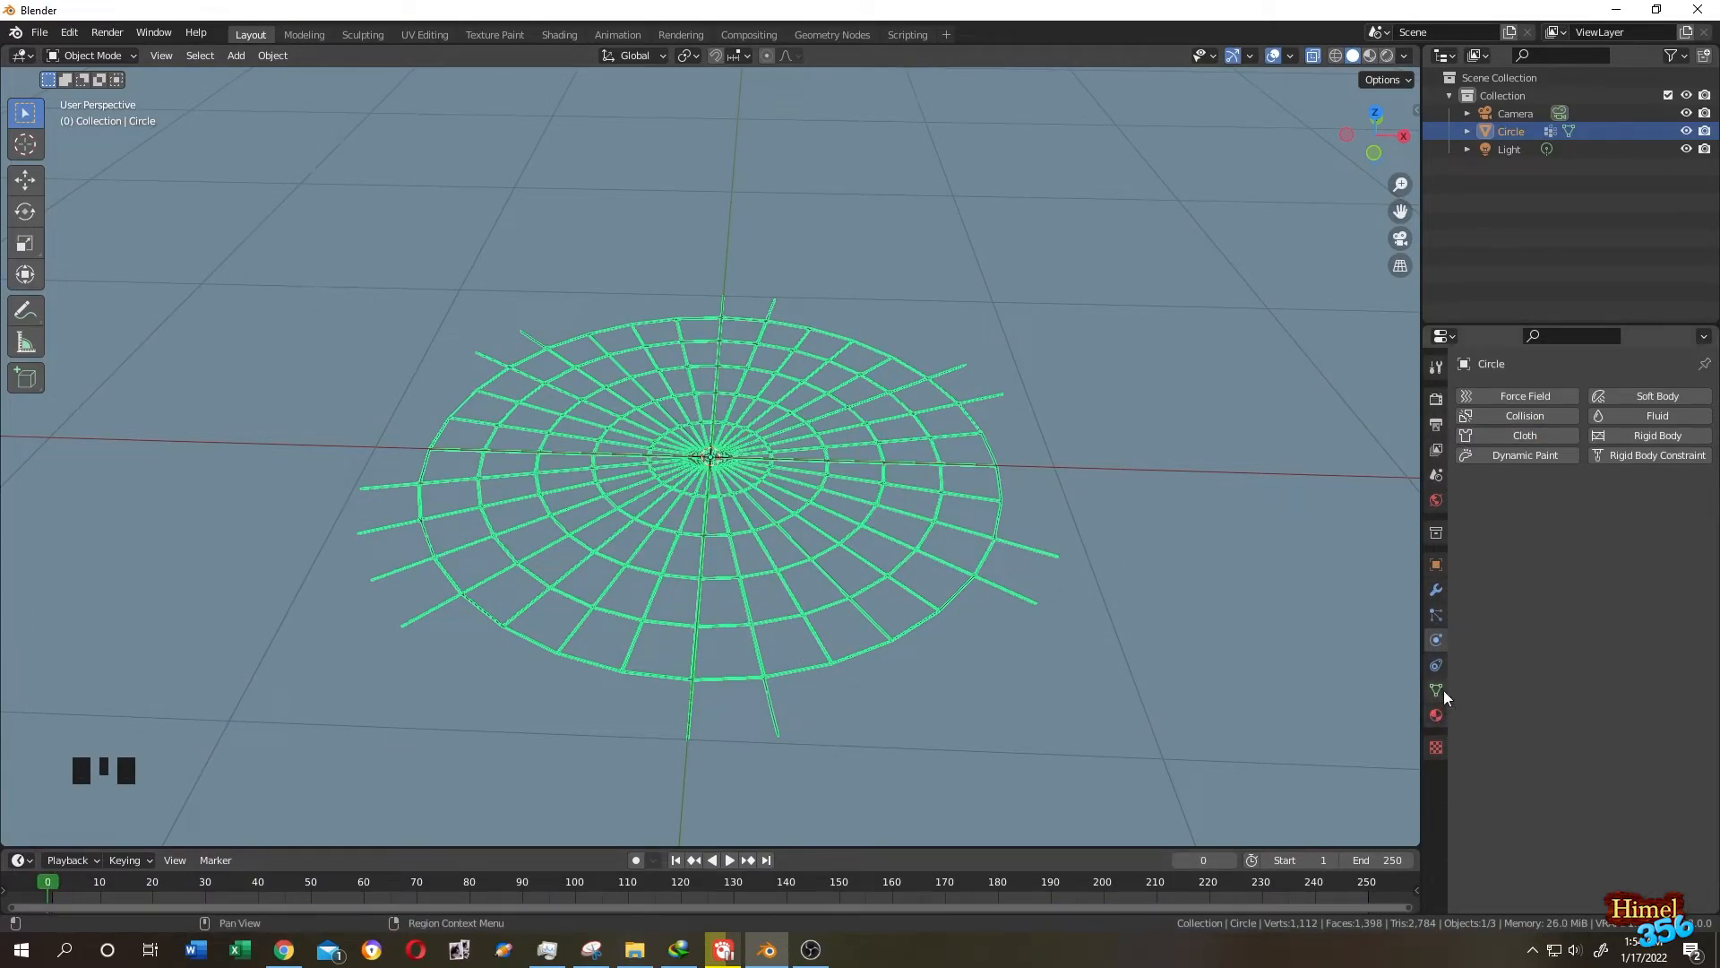
{"action": "left_click", "coordinate": [1436, 688]}
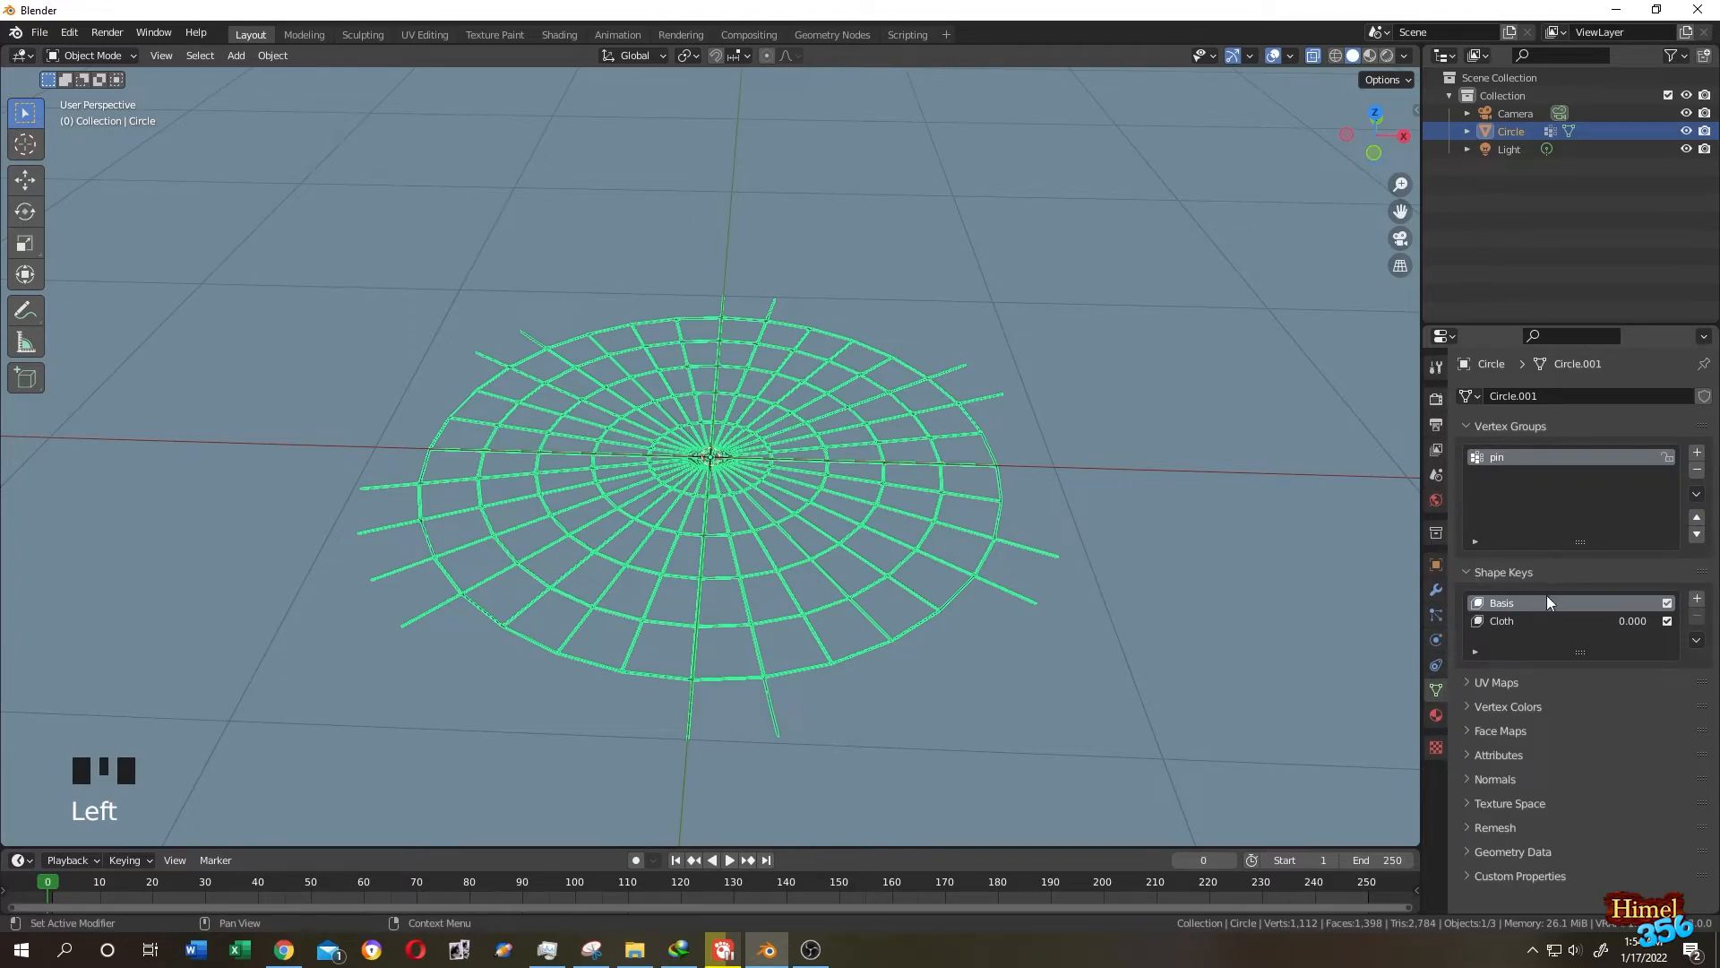
{"action": "left_click", "coordinate": [1520, 620]}
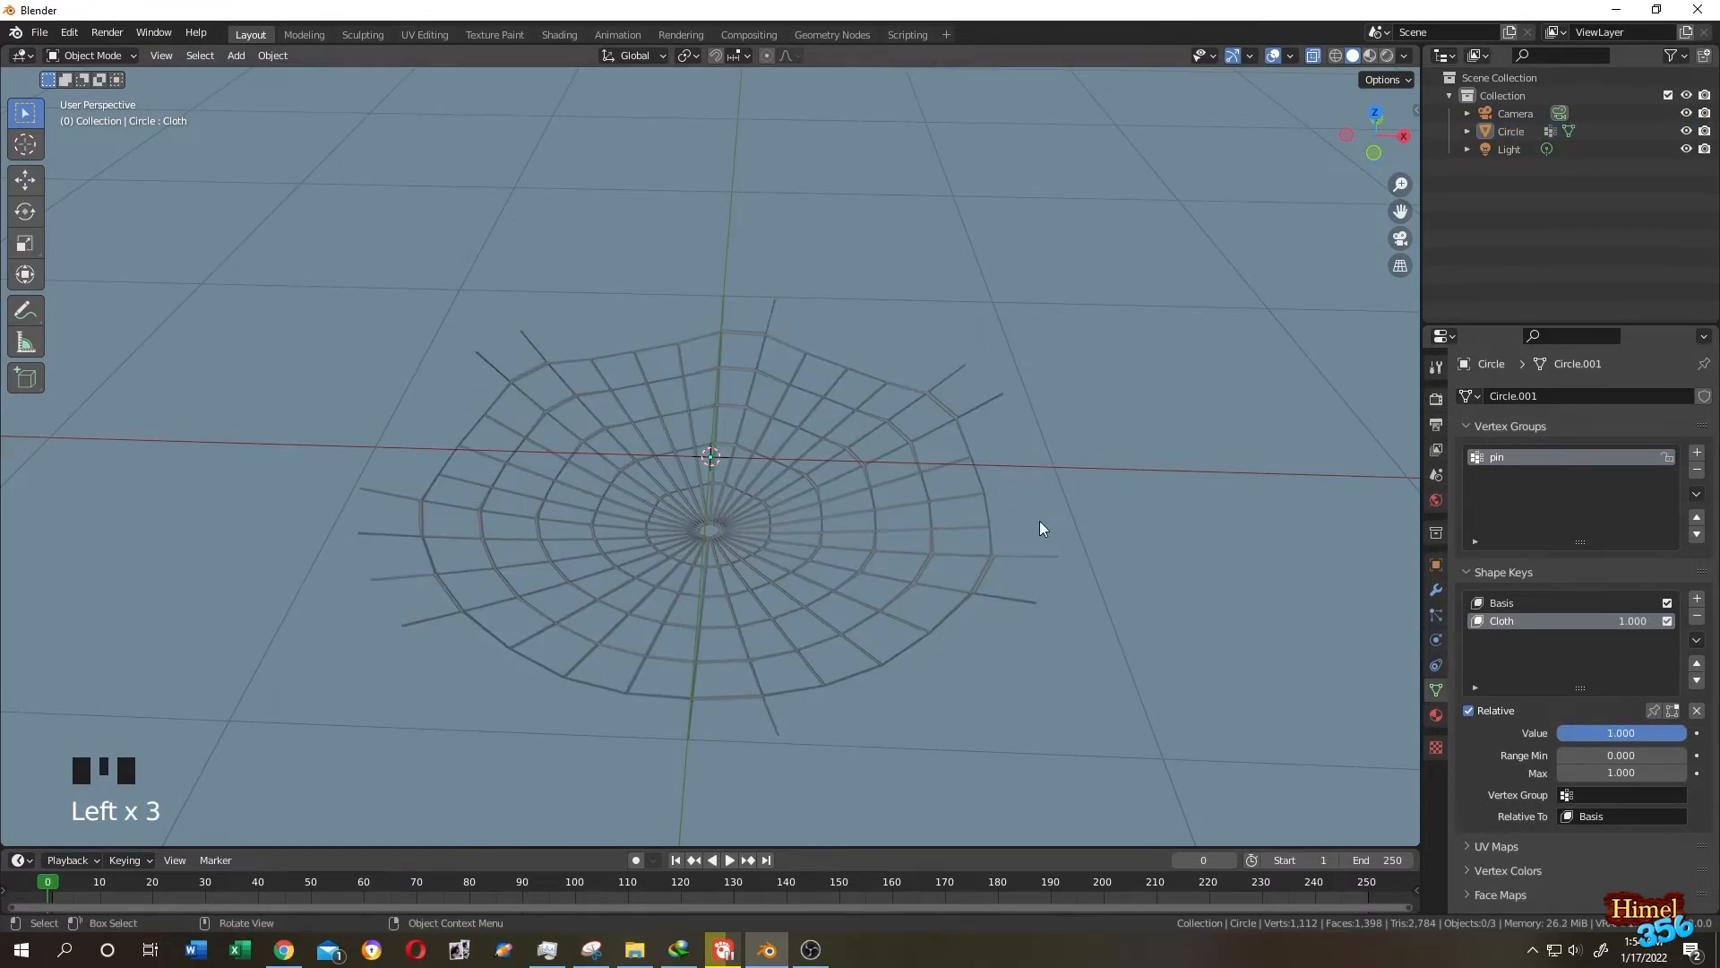
{"action": "left_click_drag", "start_coordinate": [1040, 527], "coordinate": [1018, 428]}
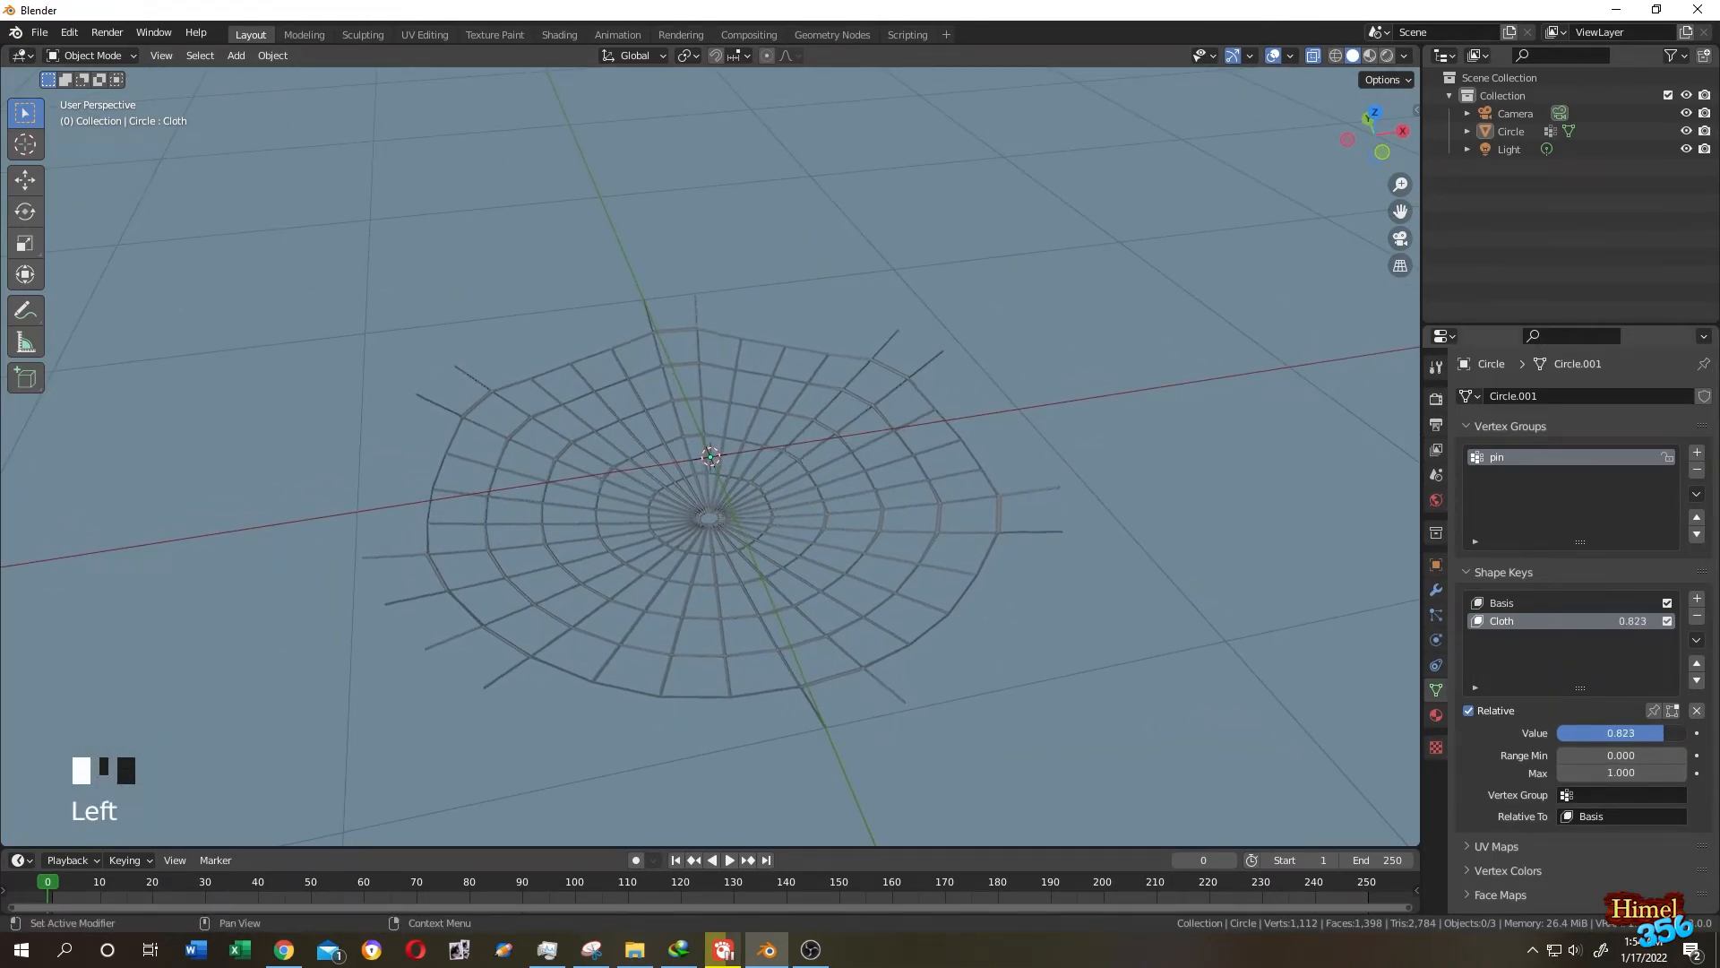
{"action": "left_click_drag", "start_coordinate": [1635, 731], "coordinate": [1608, 731]}
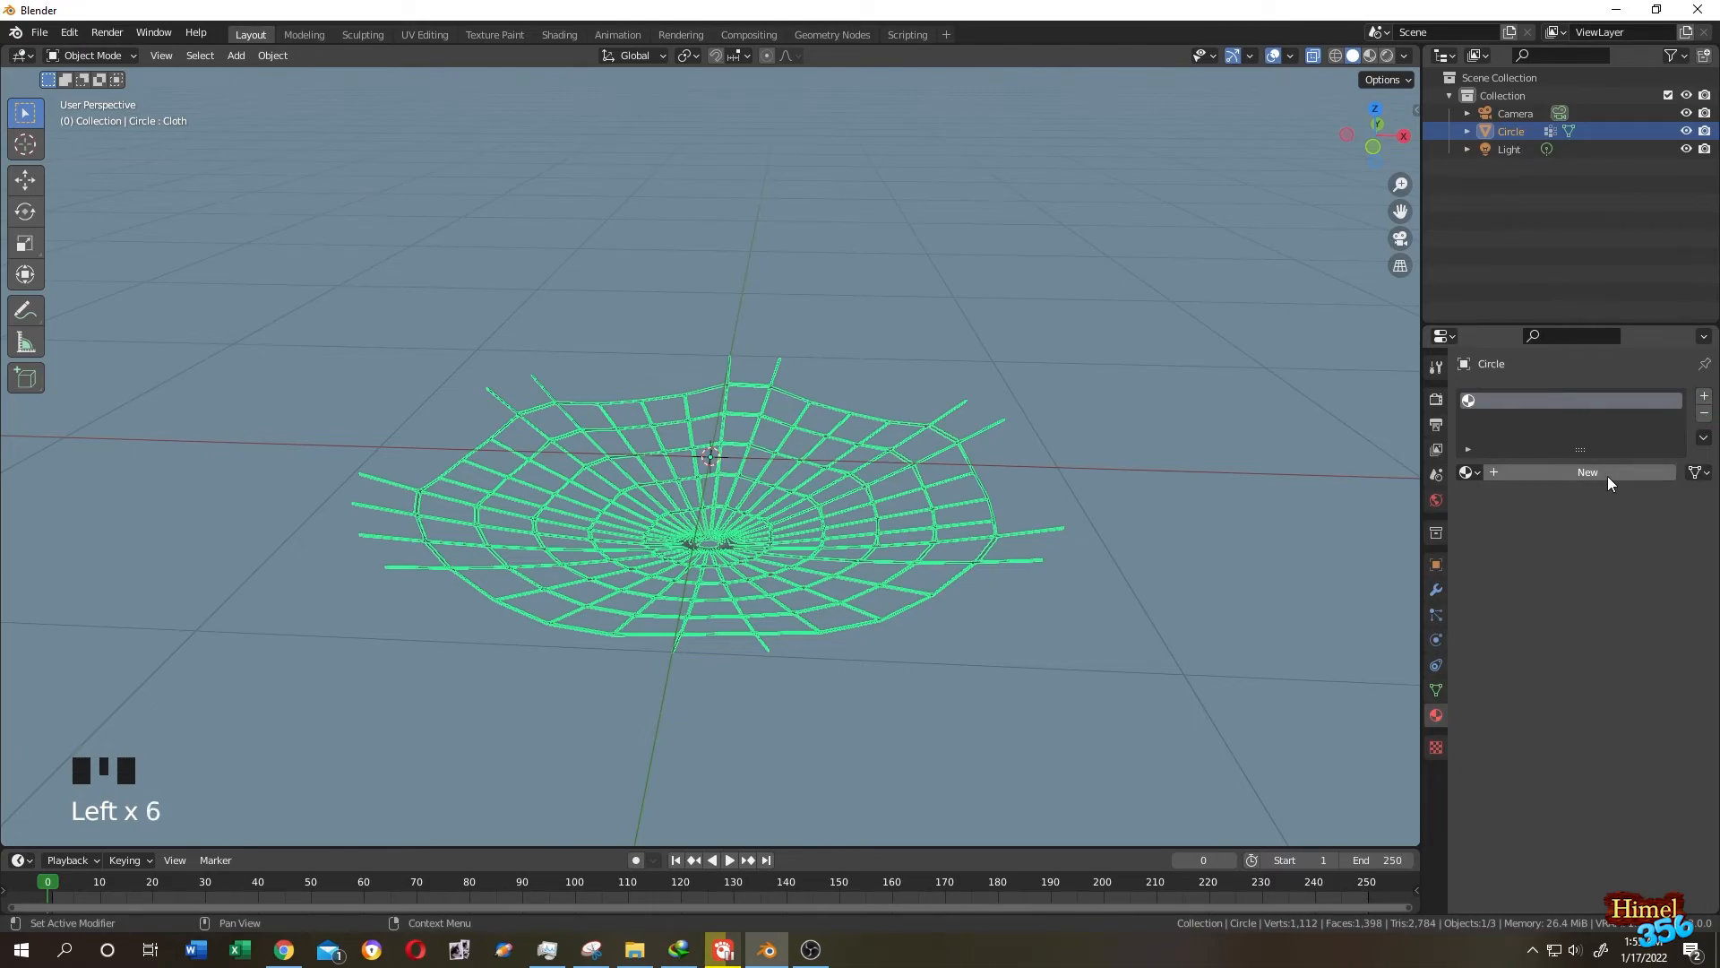
Create a new material for the web and preview it against the HDRI world
{"action": "left_click", "coordinate": [559, 34]}
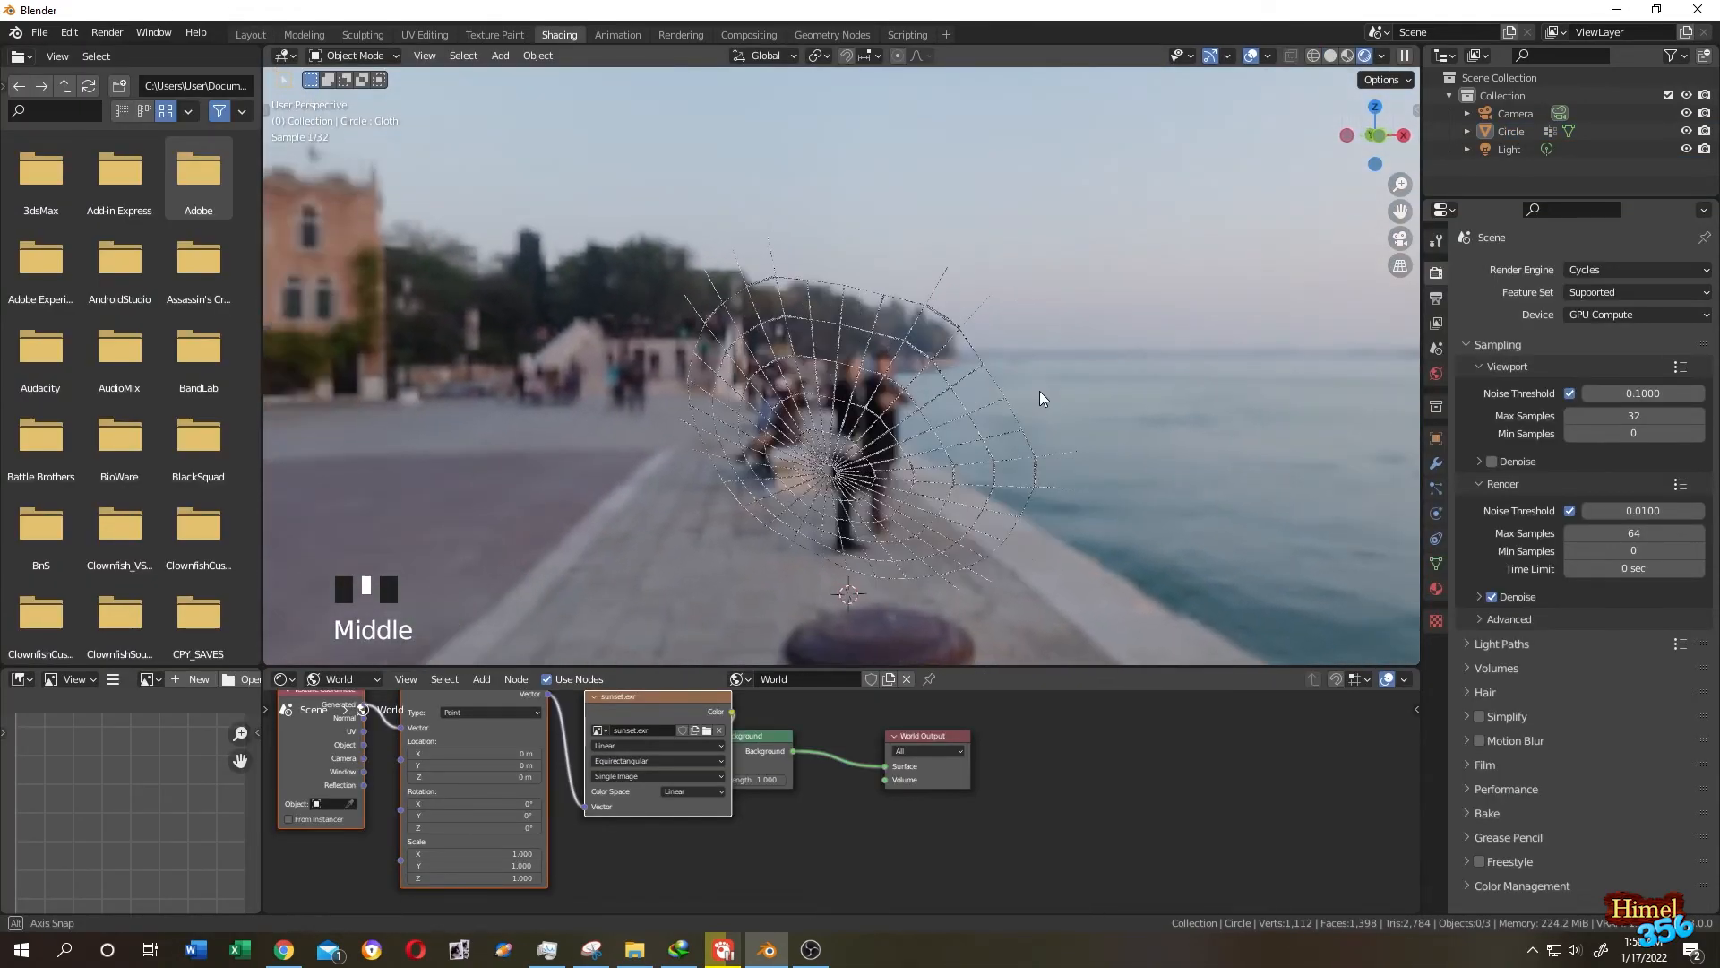